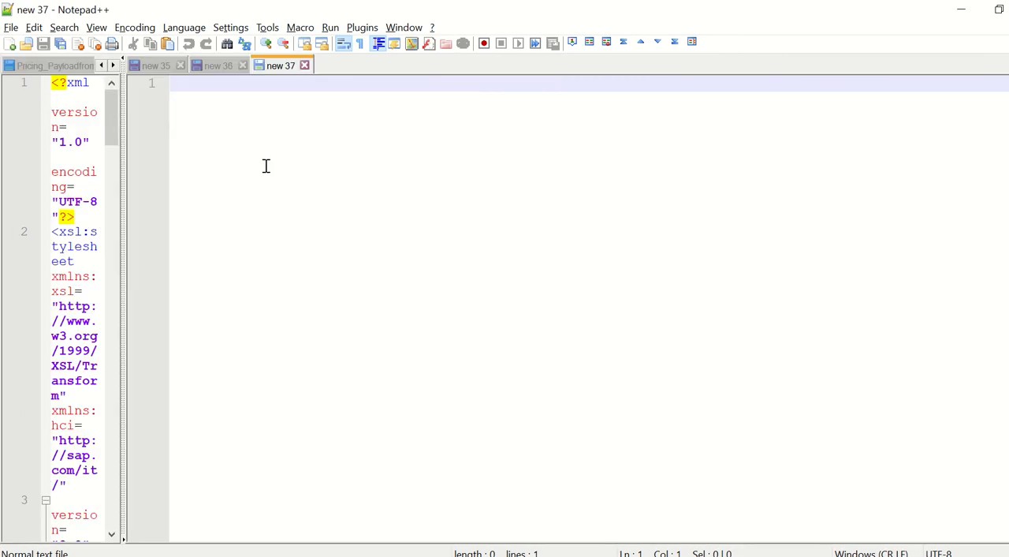
Type the NWDS installation problem heading and the service user id/password line.
text(nwds  installationp)
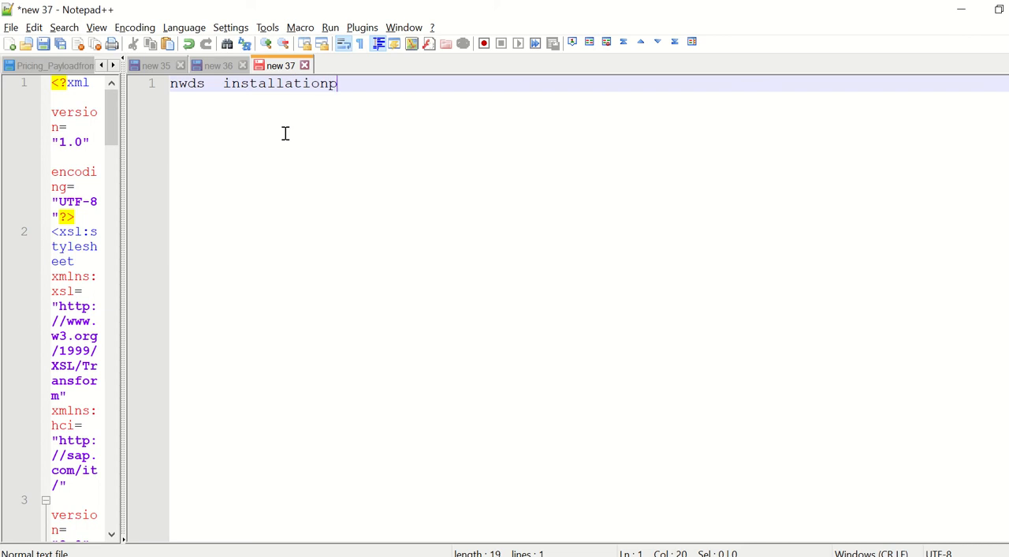
text(roblem;)
text(-----------------------------------------)
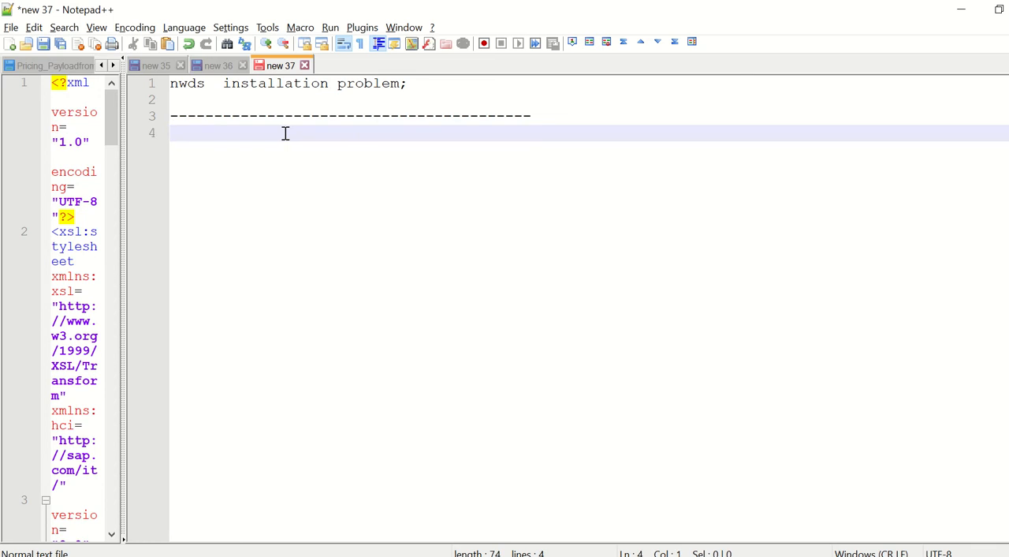
text(nwds,)
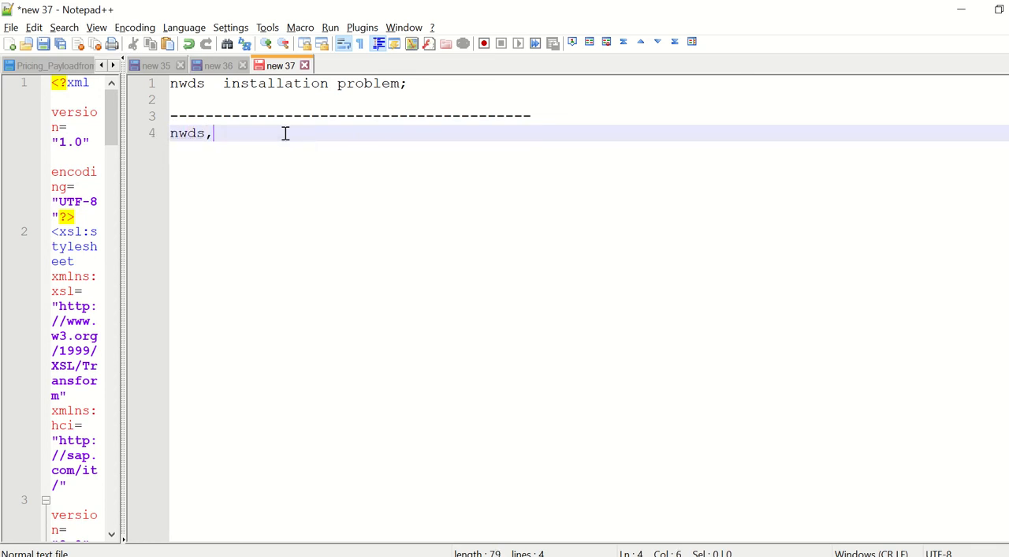
text(service)
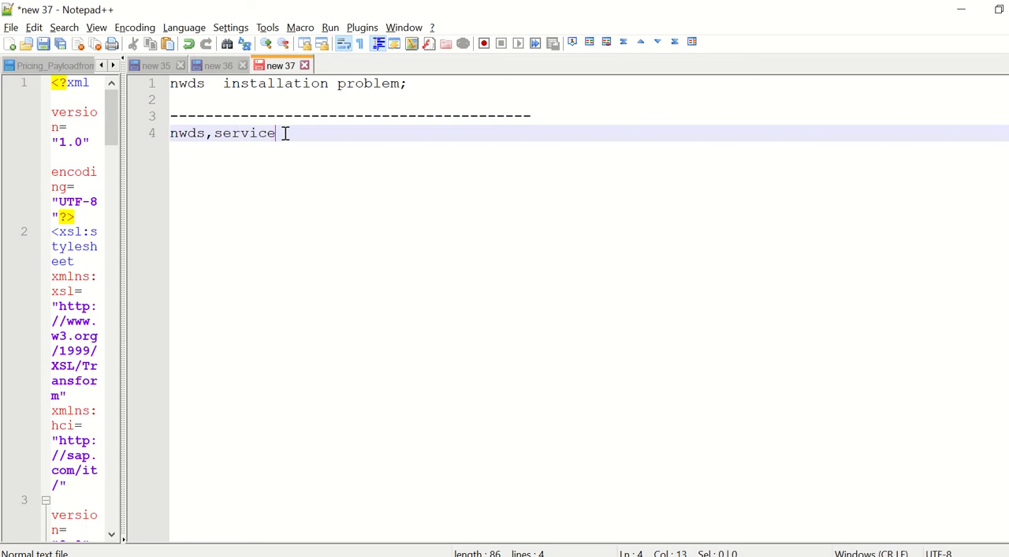
text(suser id; pwd;)
text(----------------------------------------)
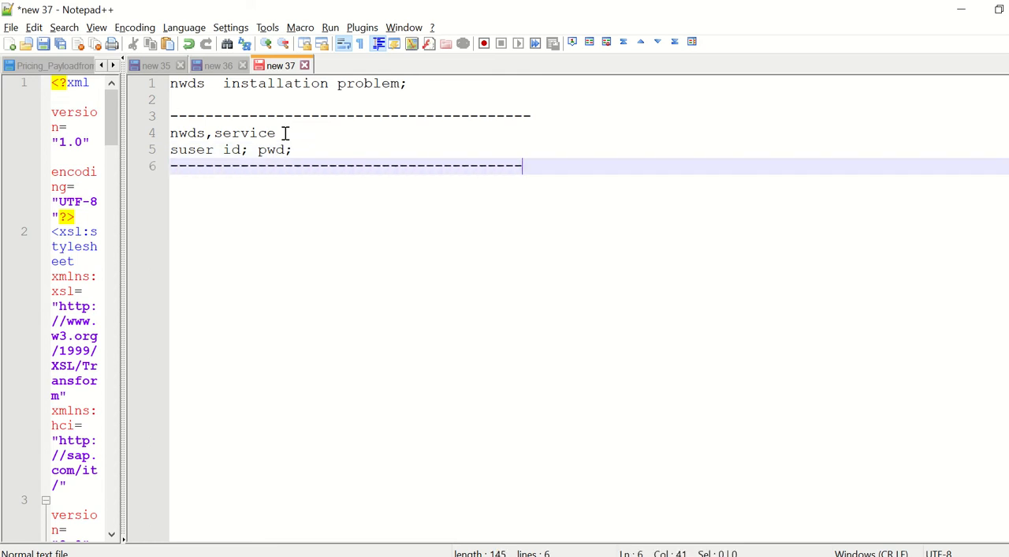
Add the Java JDK installation line mentioning Program Files.
text(java)
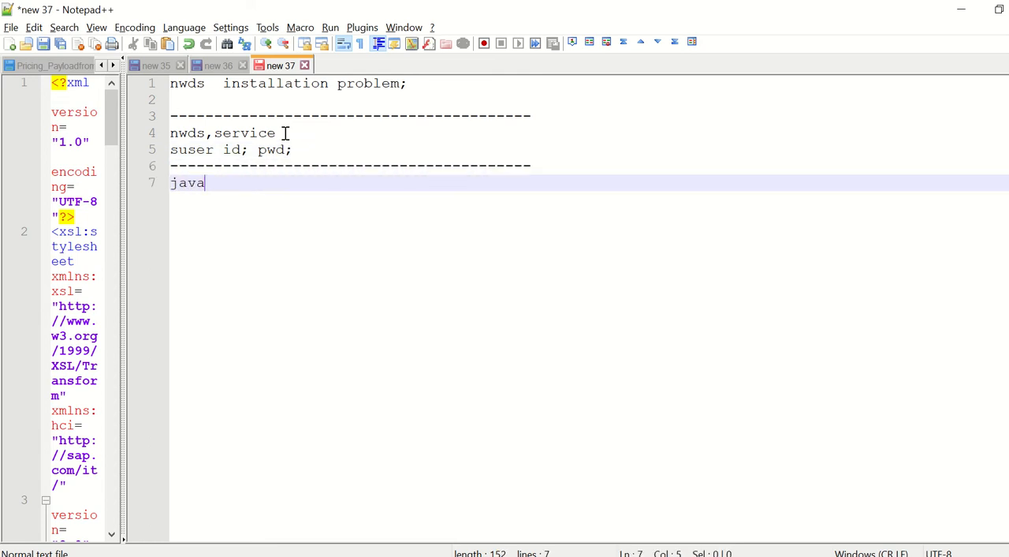
text(dk installtion;)
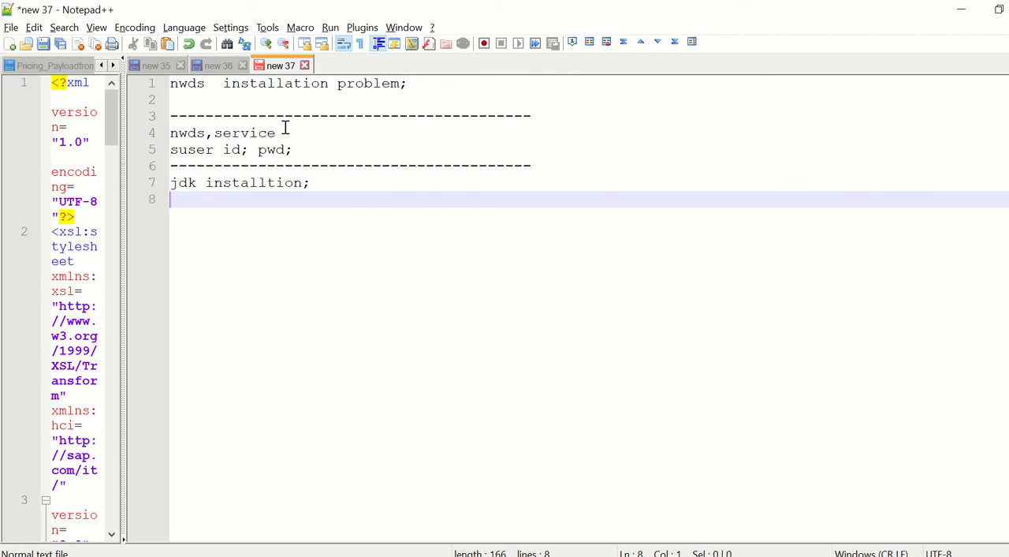
text(ppro)
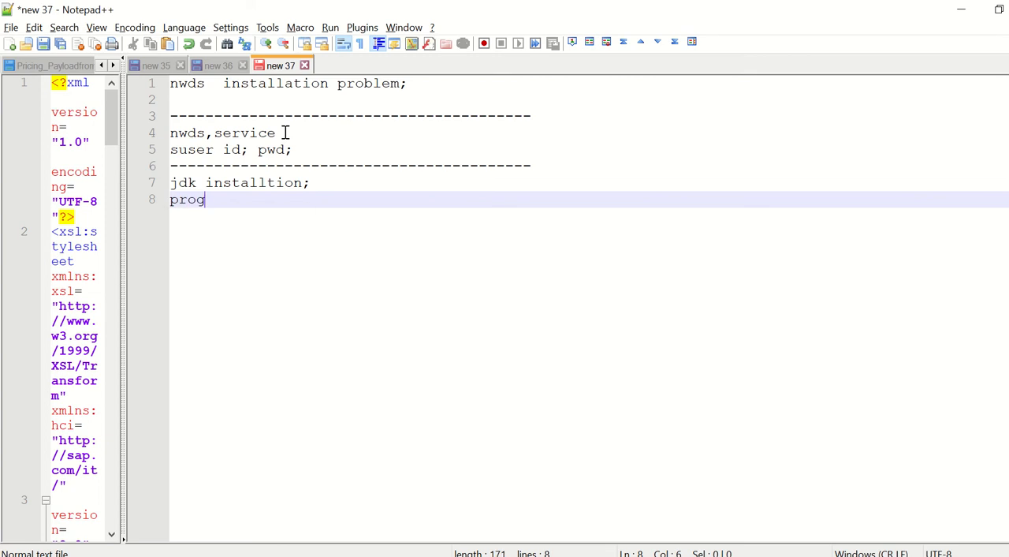
text(rams)
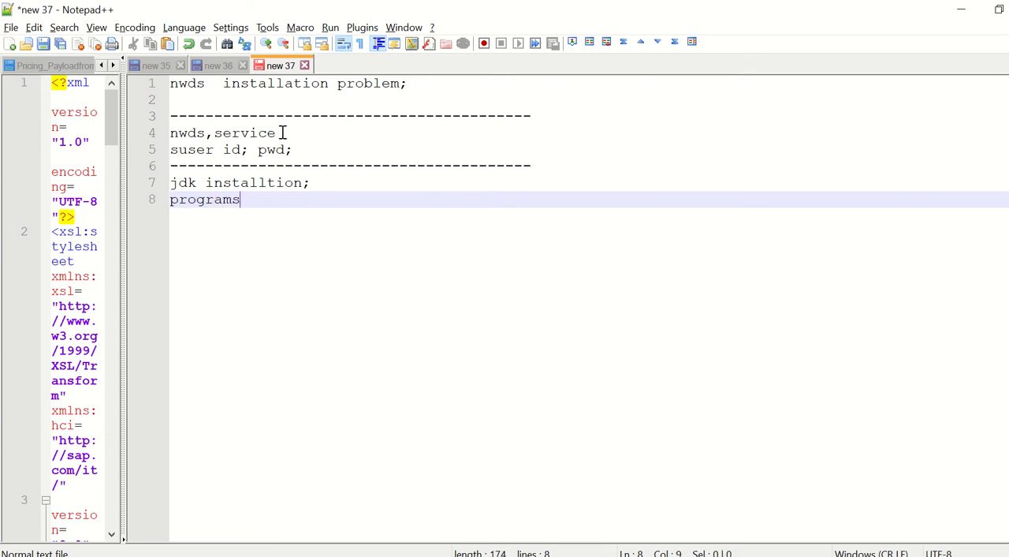
text(Files)
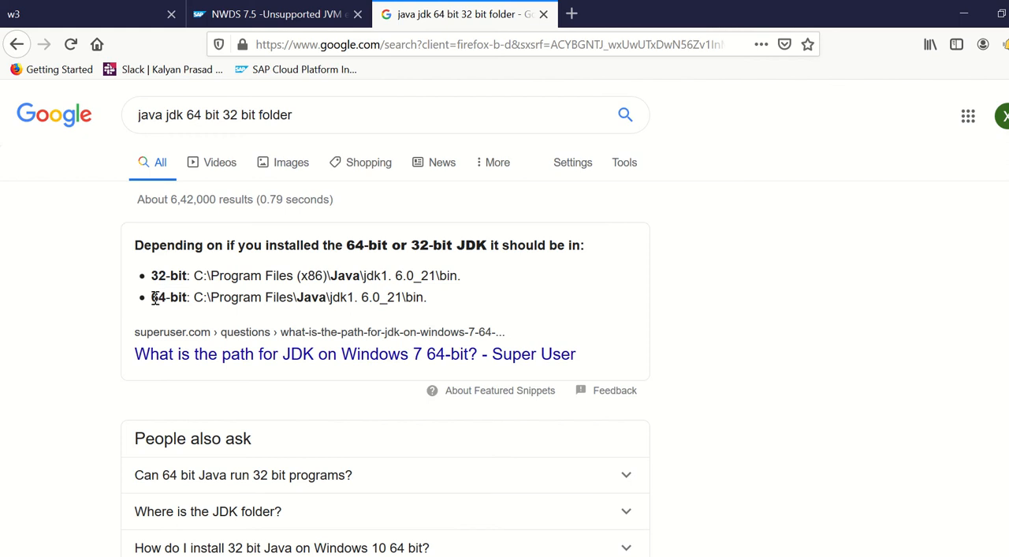
double_click(168, 297)
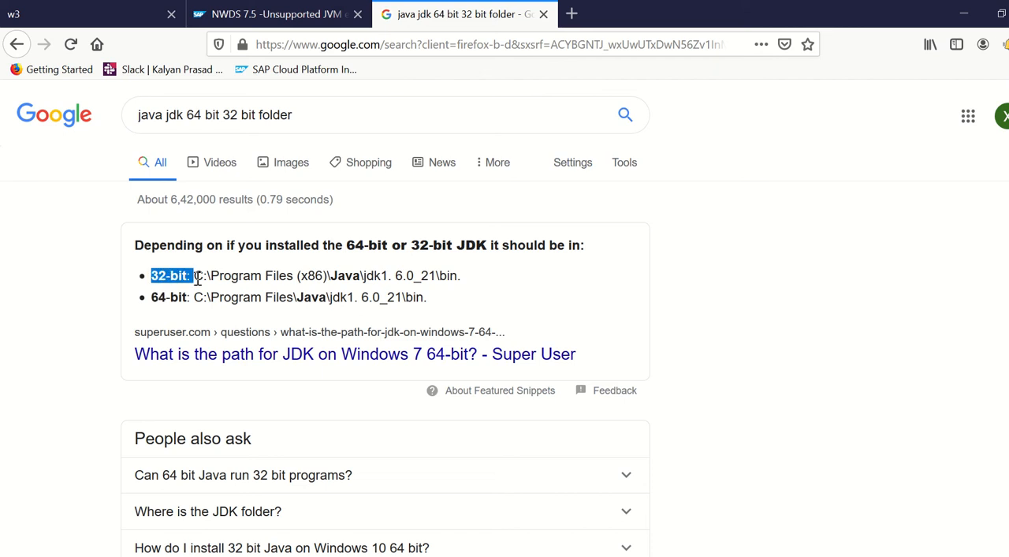
mouse_move(154, 298)
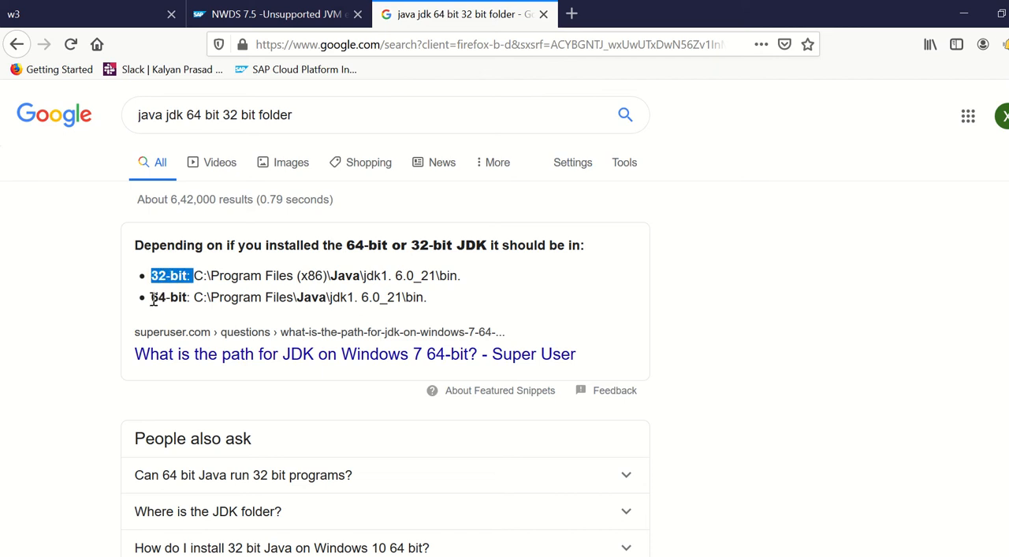
drag(209, 297, 422, 298)
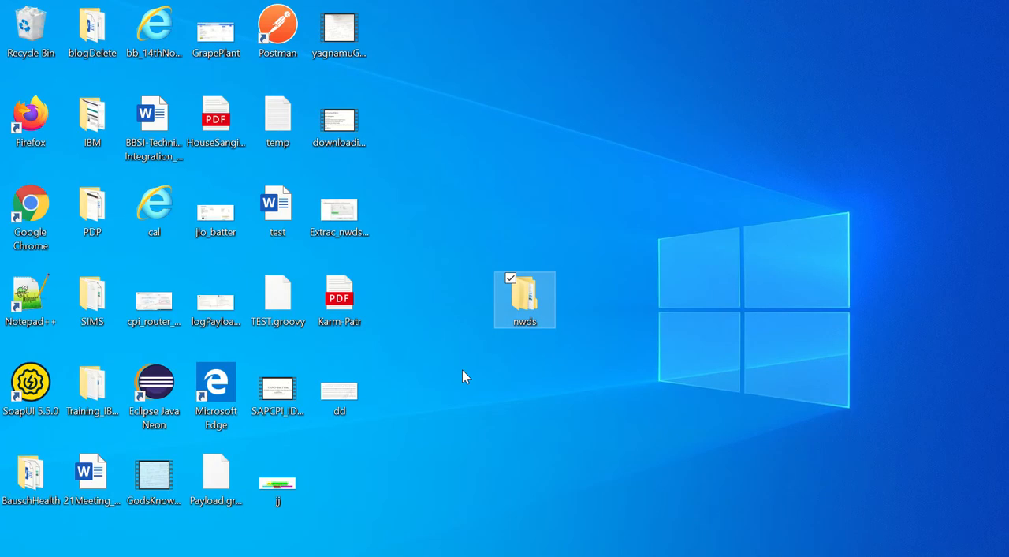
Open the desktop nwds folder, inspect the NWDS archive, and right-click the eclipse configuration file.
double_click(526, 298)
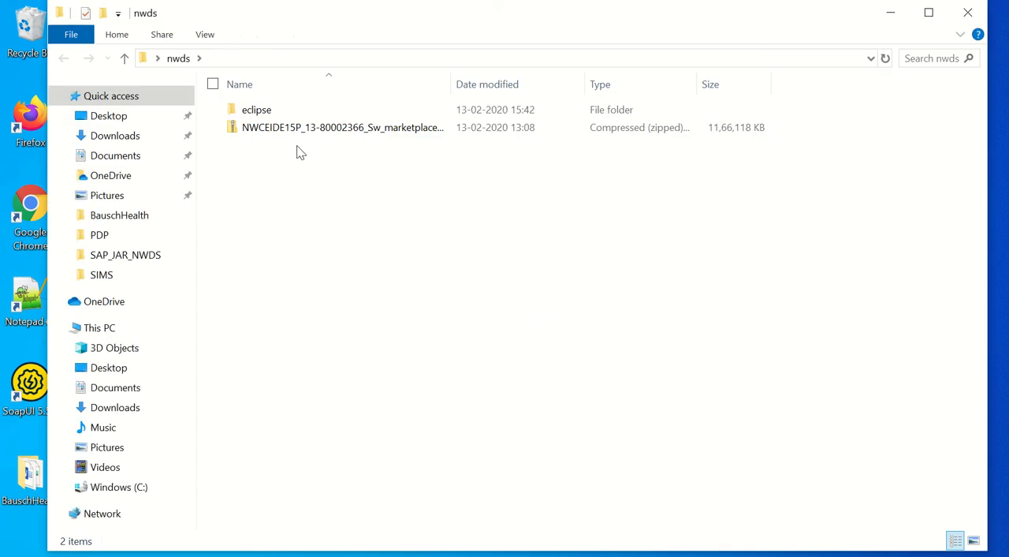
click(342, 127)
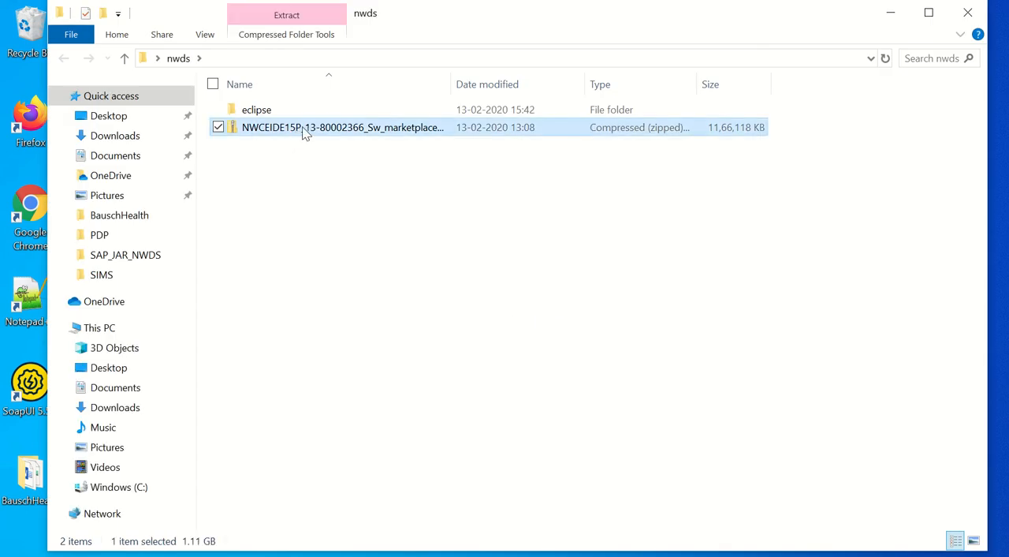
right_click(342, 127)
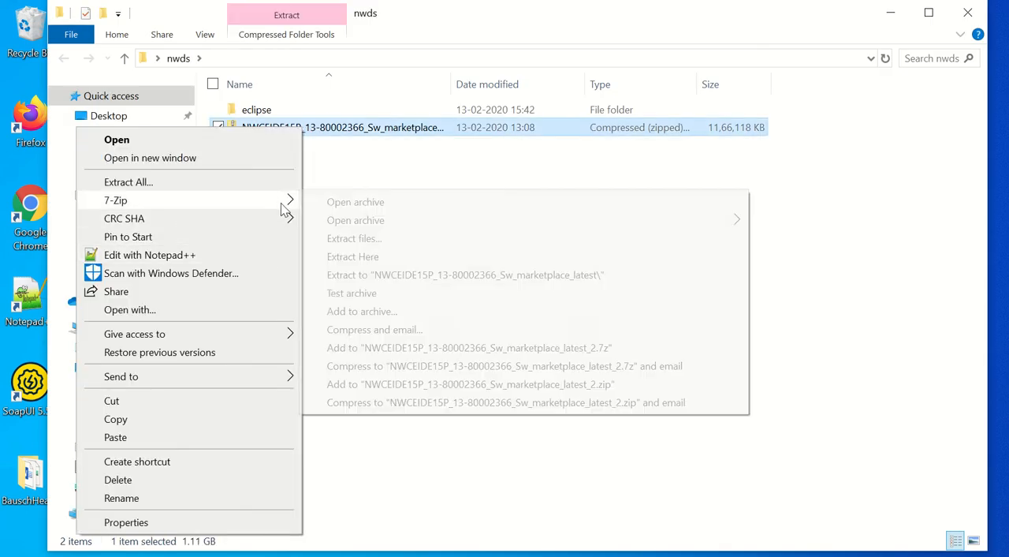
mouse_move(394, 182)
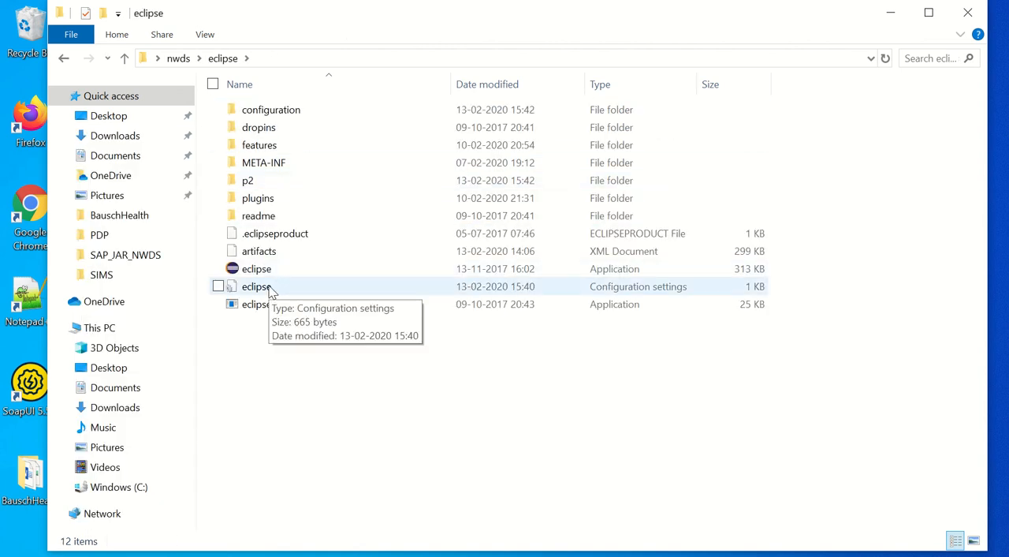
right_click(256, 286)
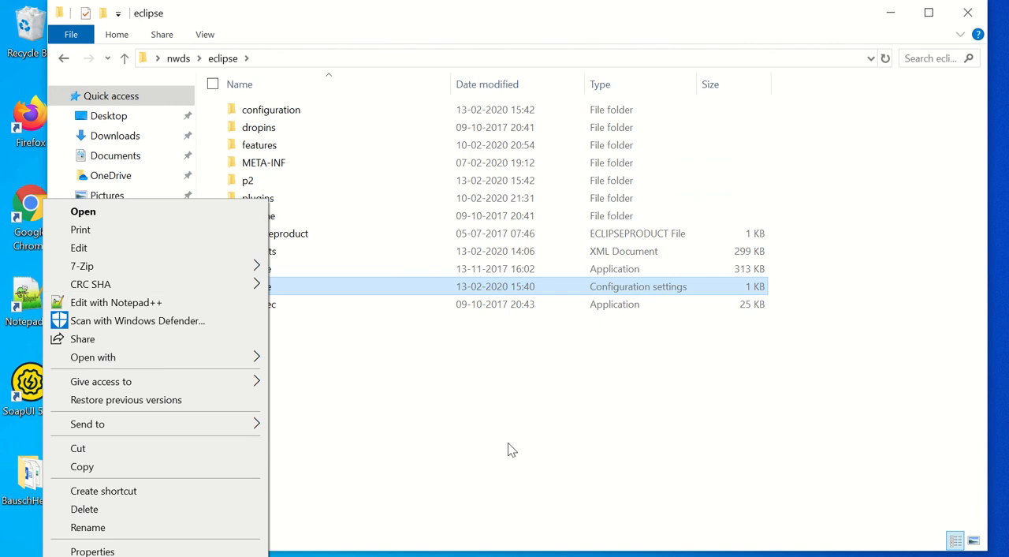
Edit eclipse.ini in Notepad++, then return to the note after the programsFiles line.
click(116, 302)
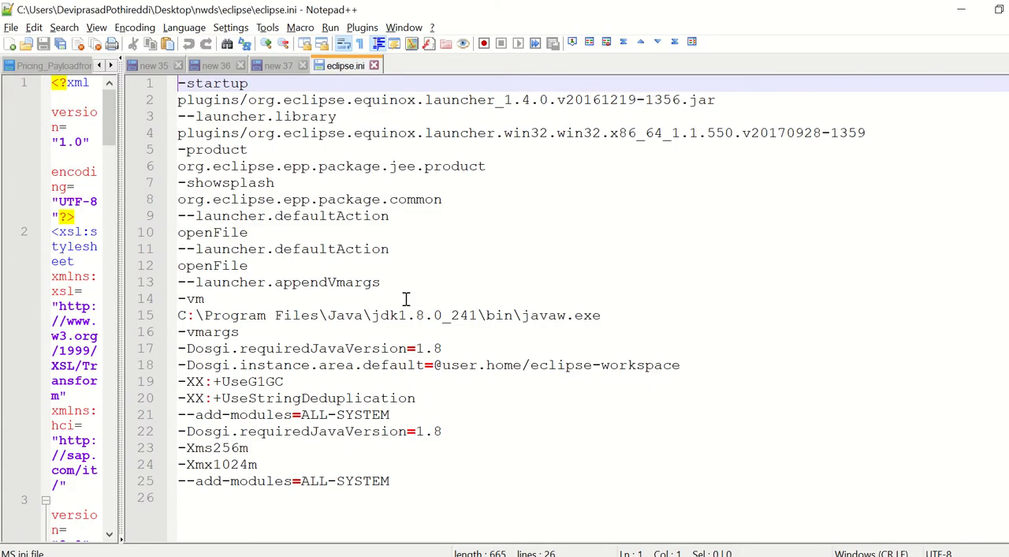
mouse_move(544, 336)
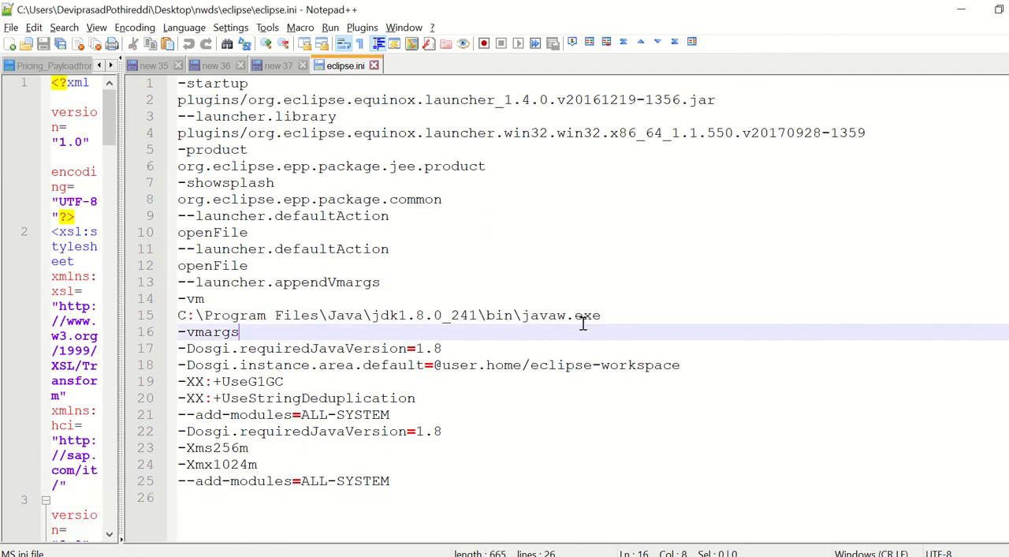
mouse_move(458, 192)
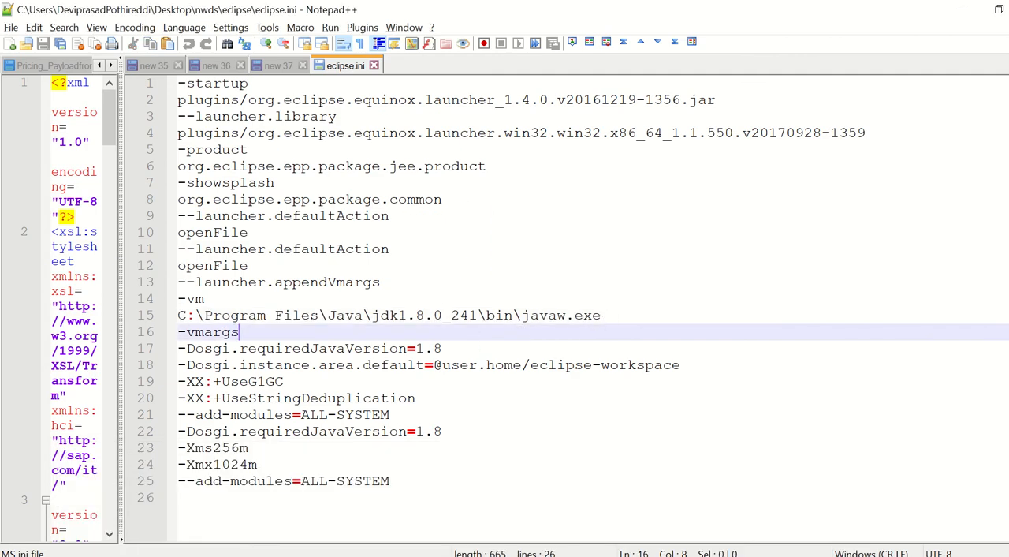
click(278, 65)
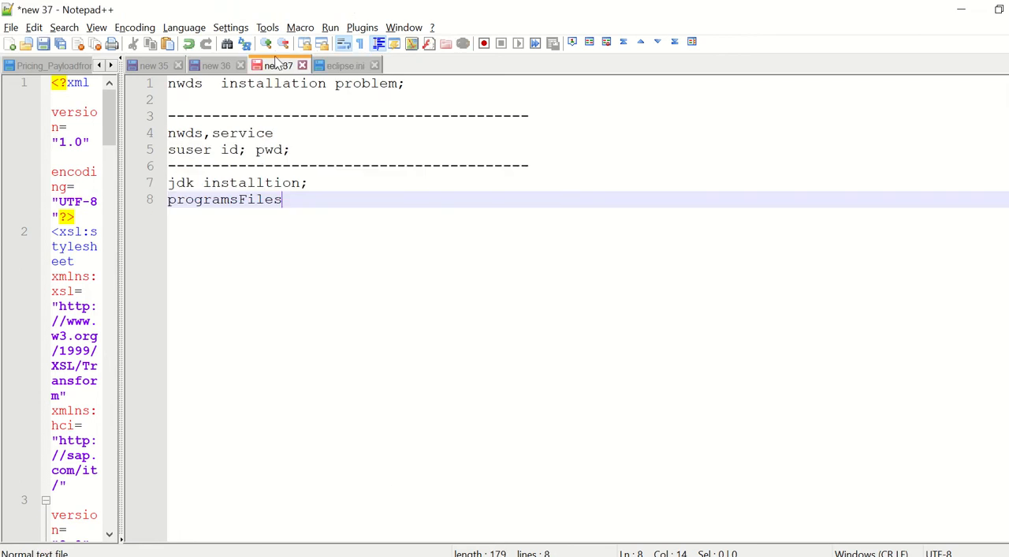
Note that ini changes need no restart, only closing and reopening NWDS.
key(enter)
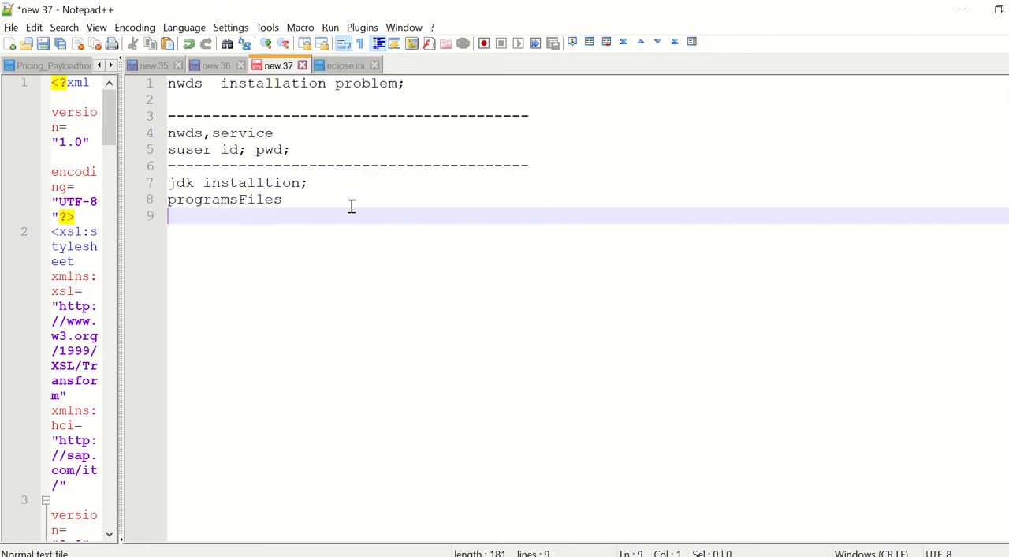
text(changes)
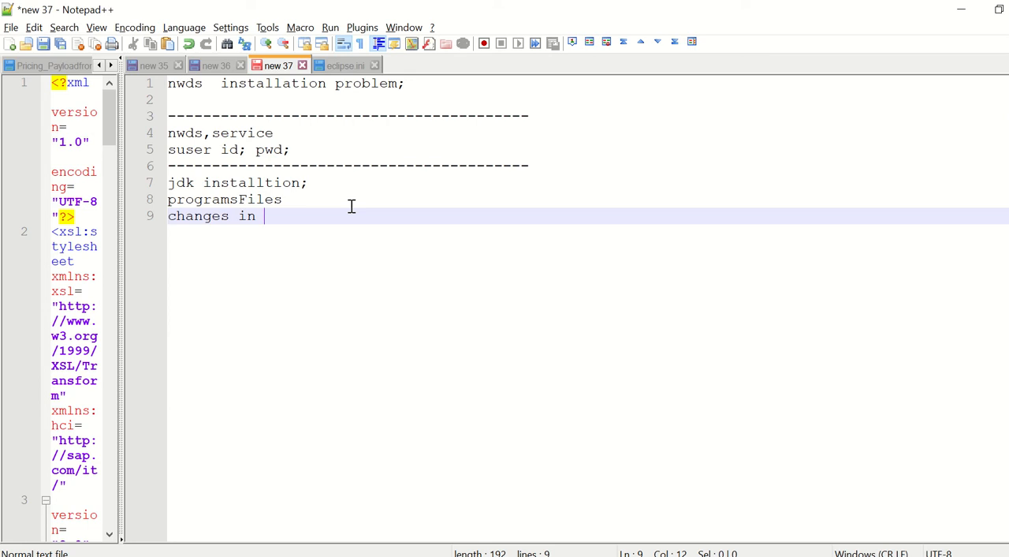
text(ini)
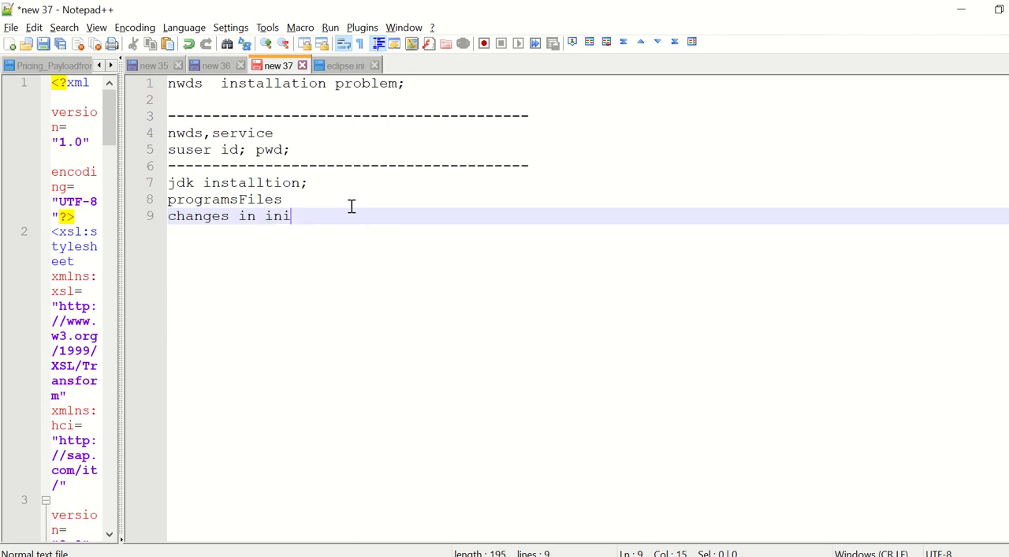
text(;)
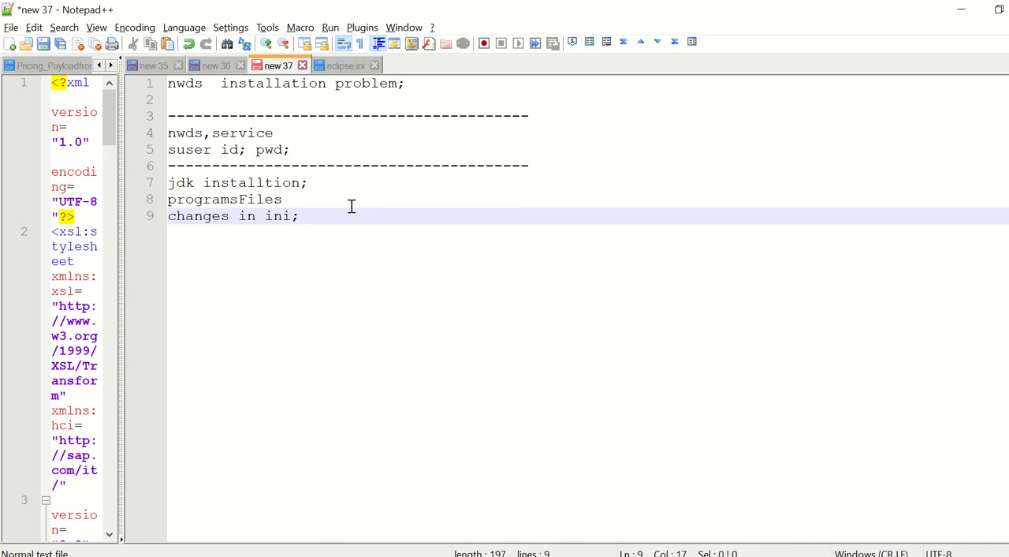
text(no)
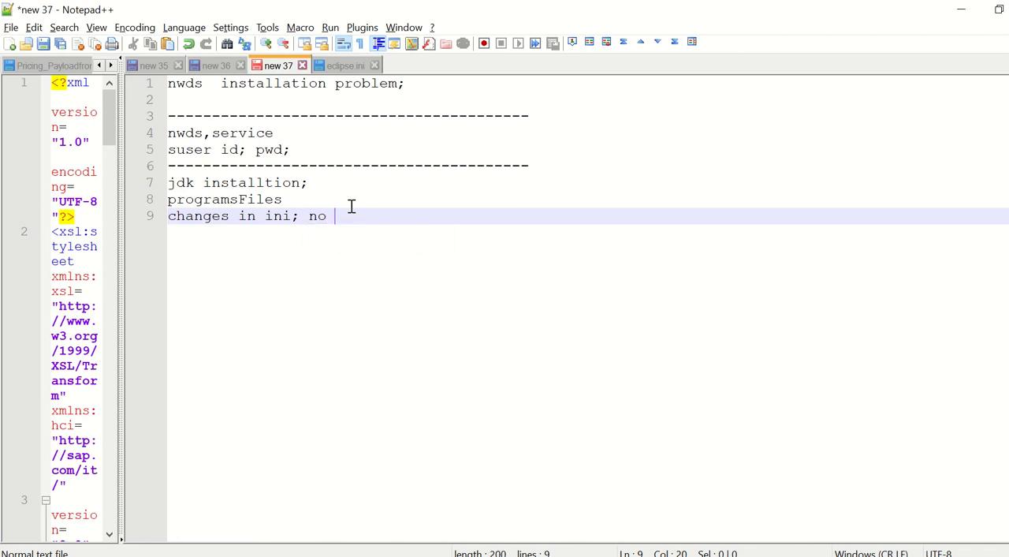
text(restar)
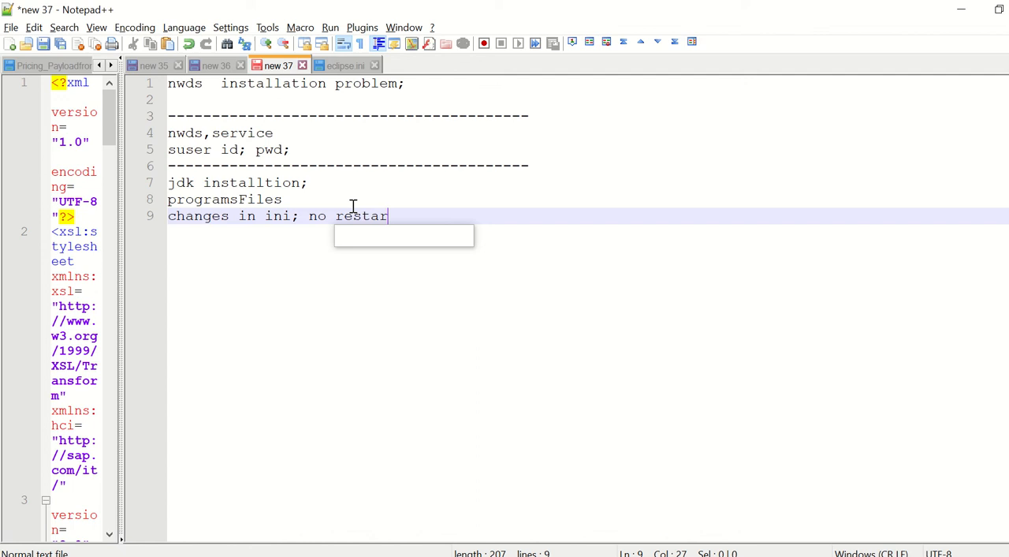
text(t, close, start;)
text(------------------------------------------)
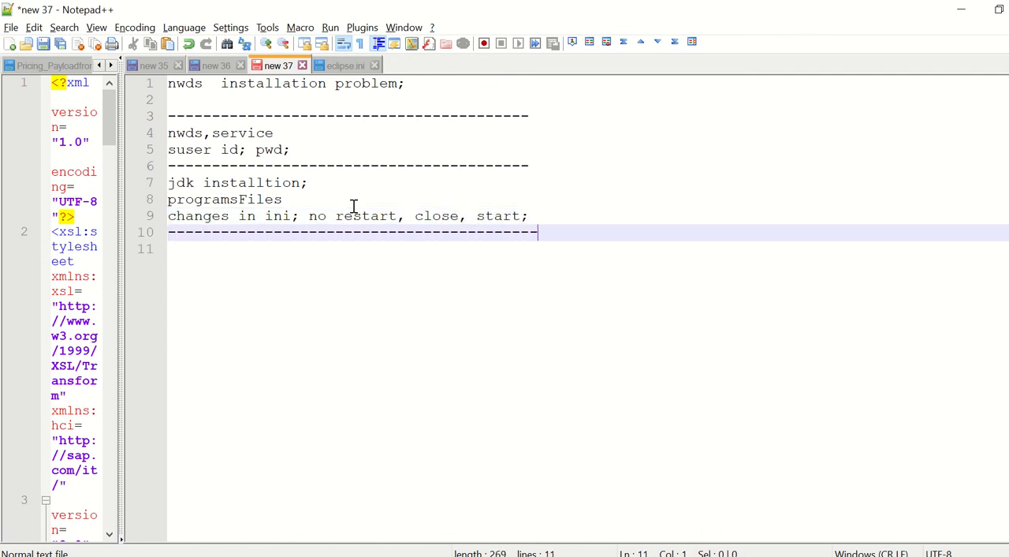
Note that a JDK in programsFiles restarts the system, then close NWDS and open it again, with a dashed separator.
text(jdk)
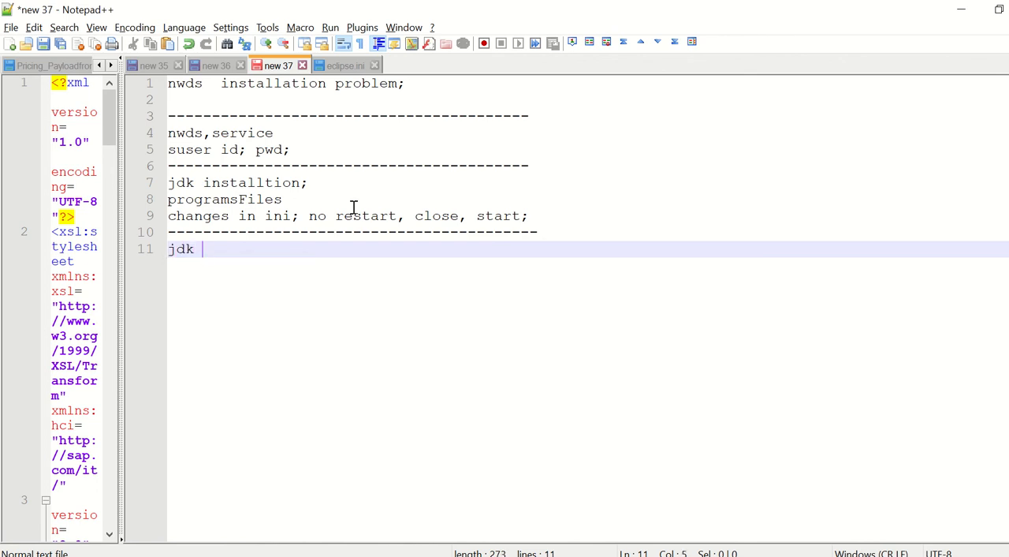
text(,)
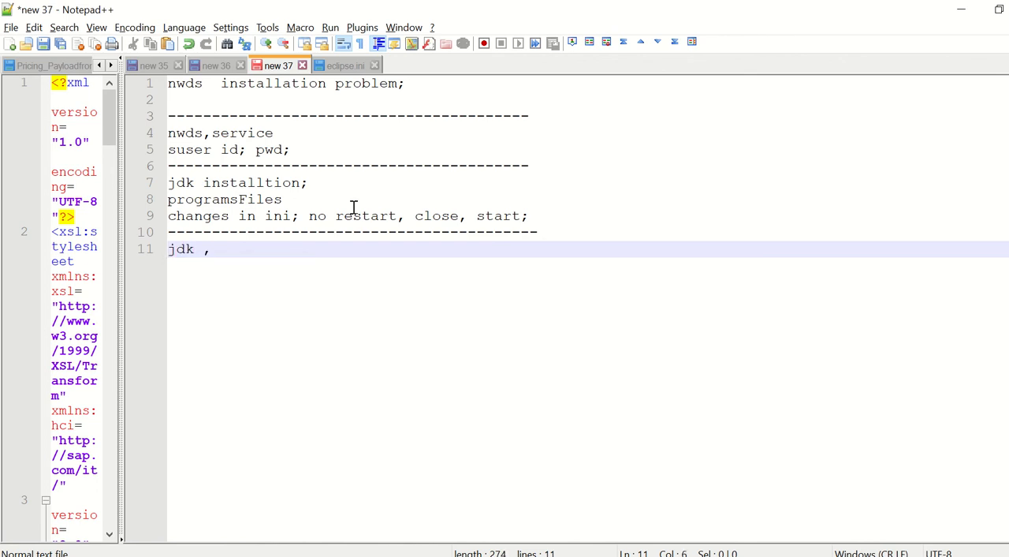
text(in)
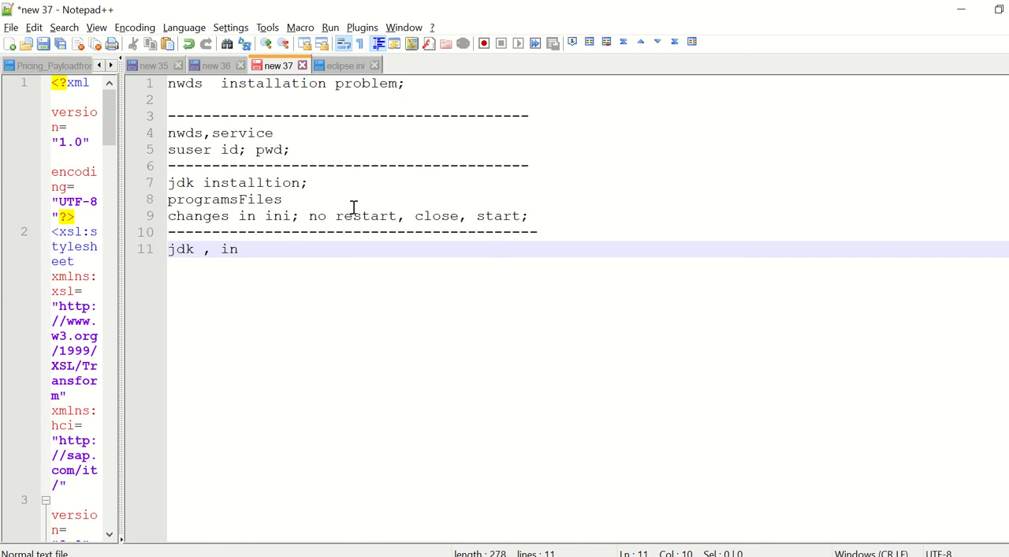
text(programs)
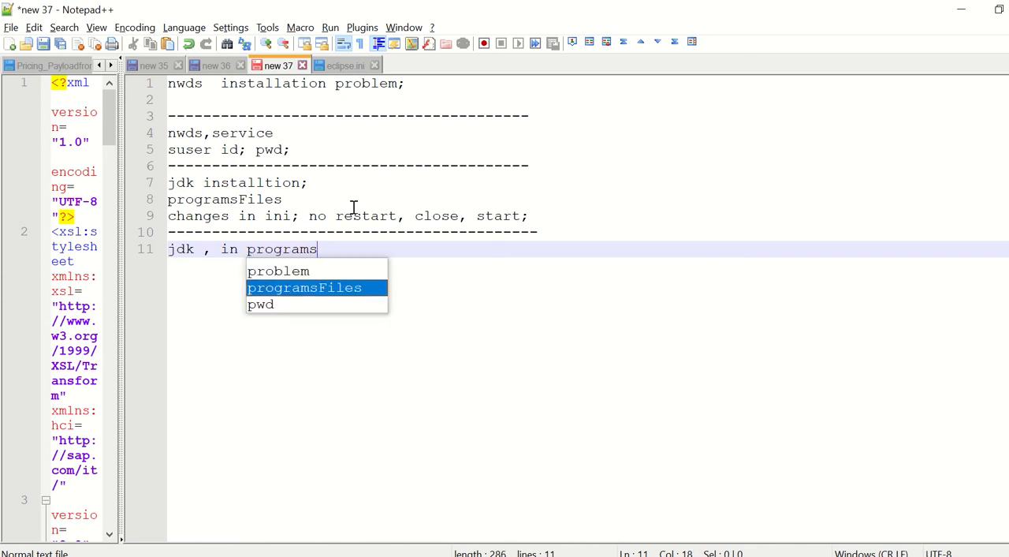
text(Files-)
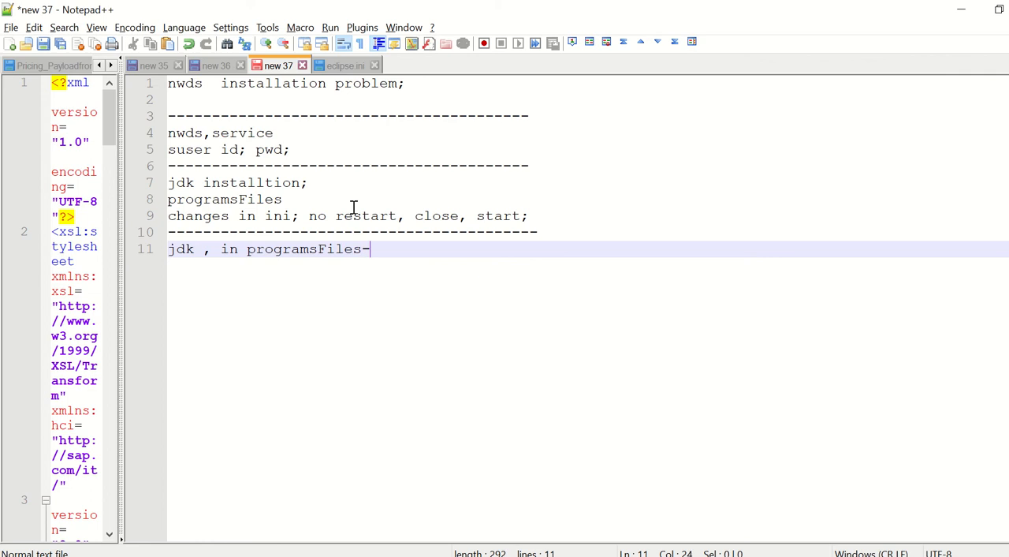
key(Backspace)
text(;)
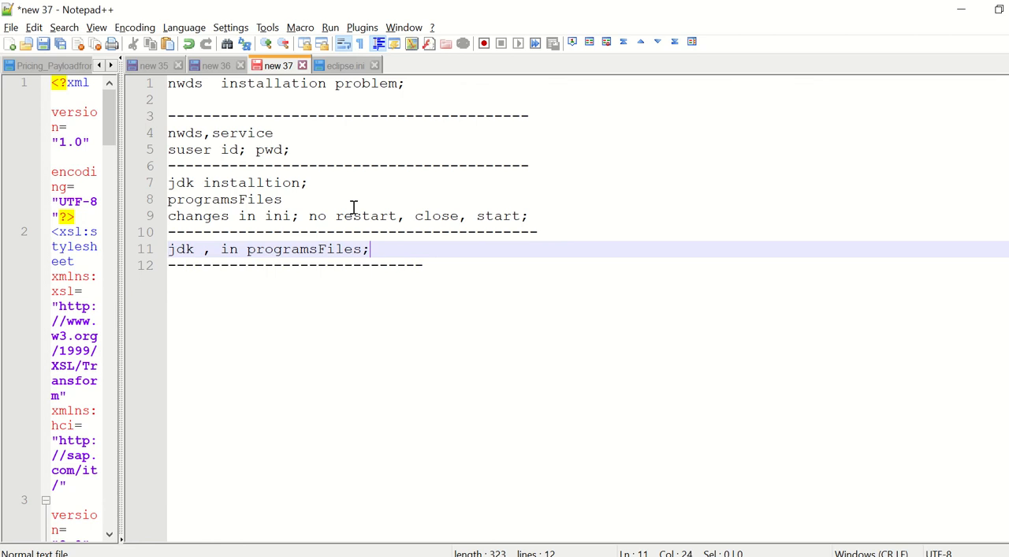
text(restarts)
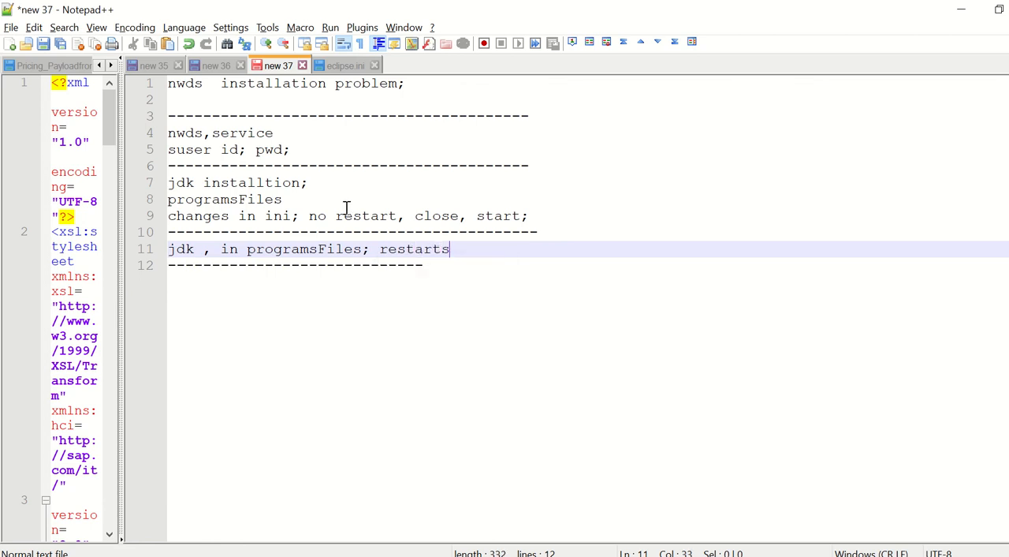
text(system;)
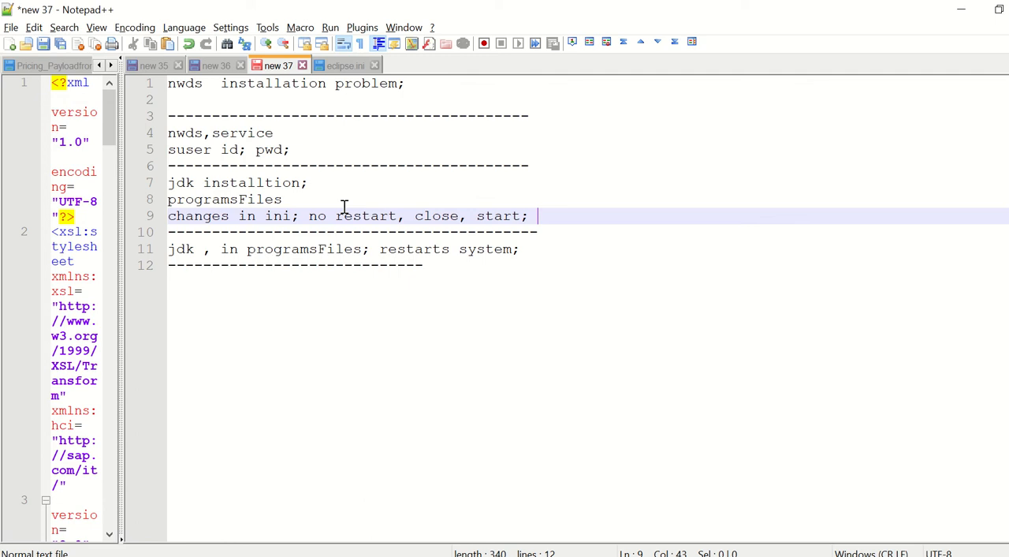
text((do not restart nwd)
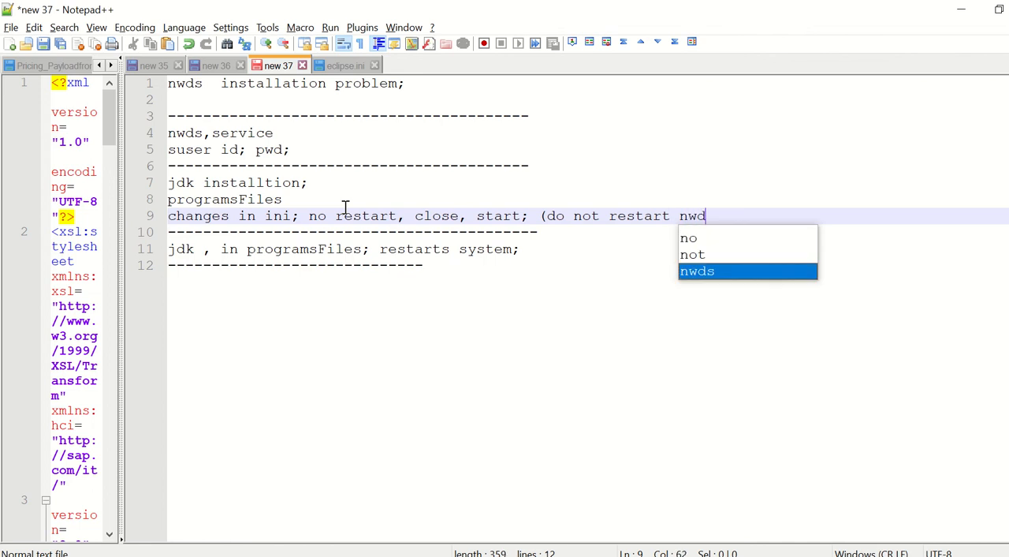
text(s), close and open a)
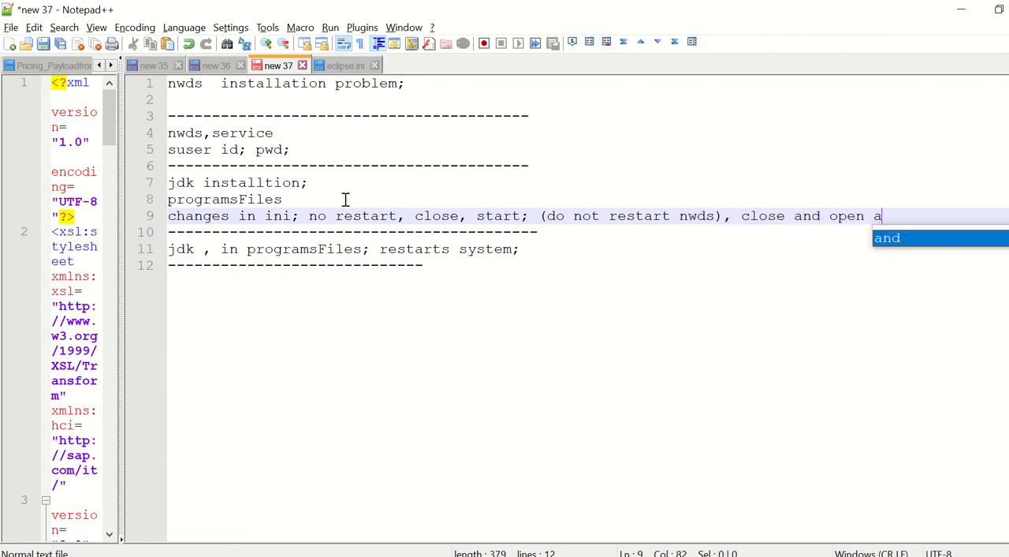
text(gain;)
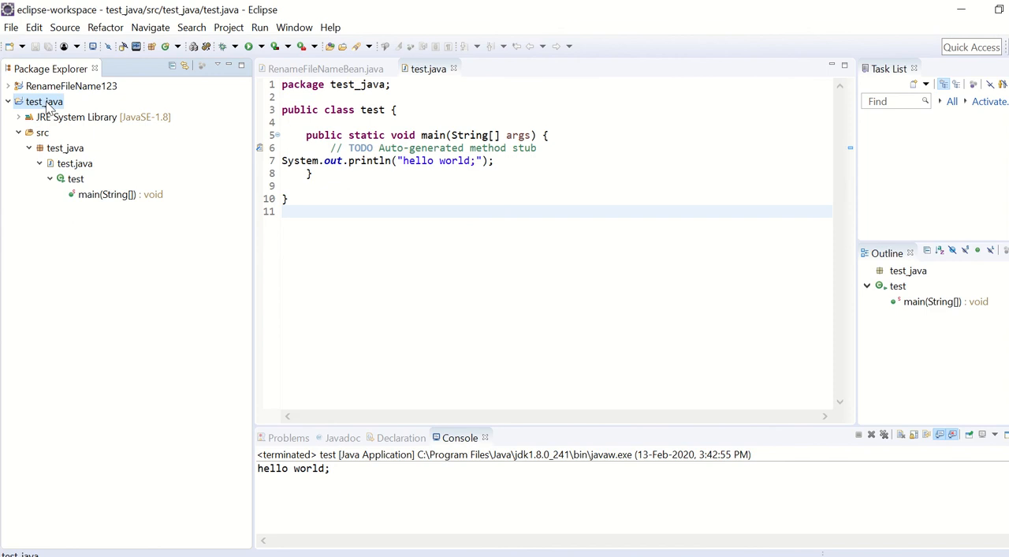
Check test_java's Java Build Path and Java Compiler pages, then cancel the Properties dialog.
right_click(43, 101)
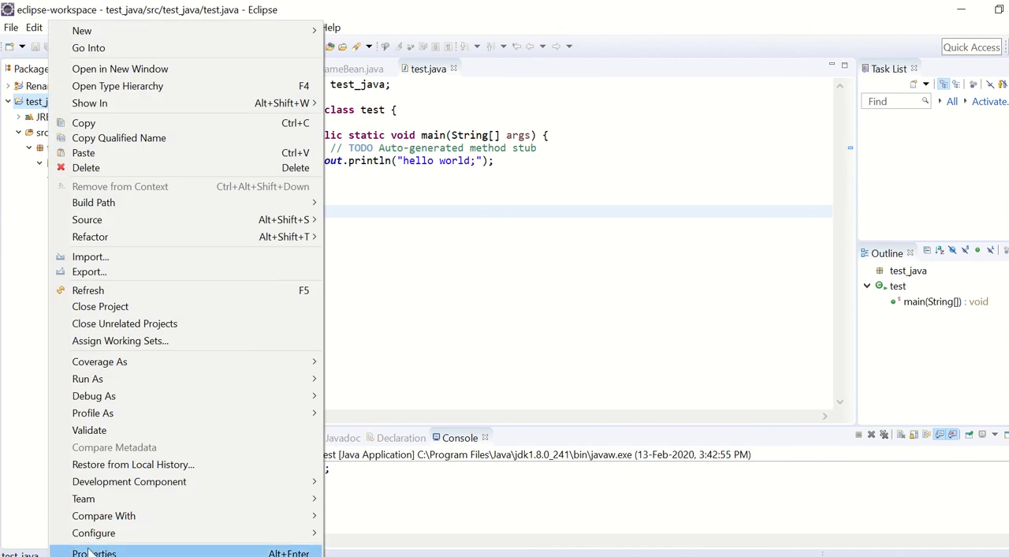
click(94, 552)
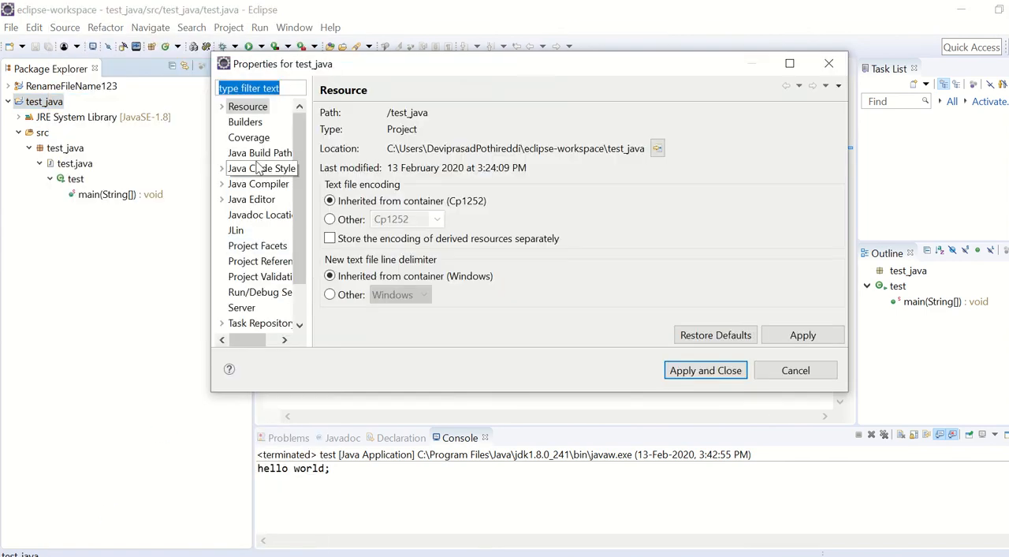
click(260, 152)
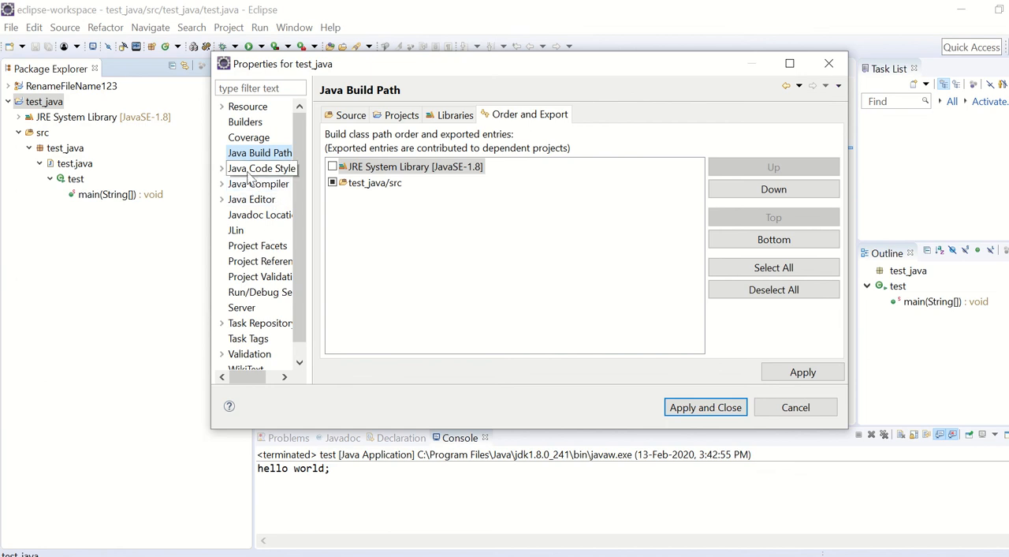
click(259, 177)
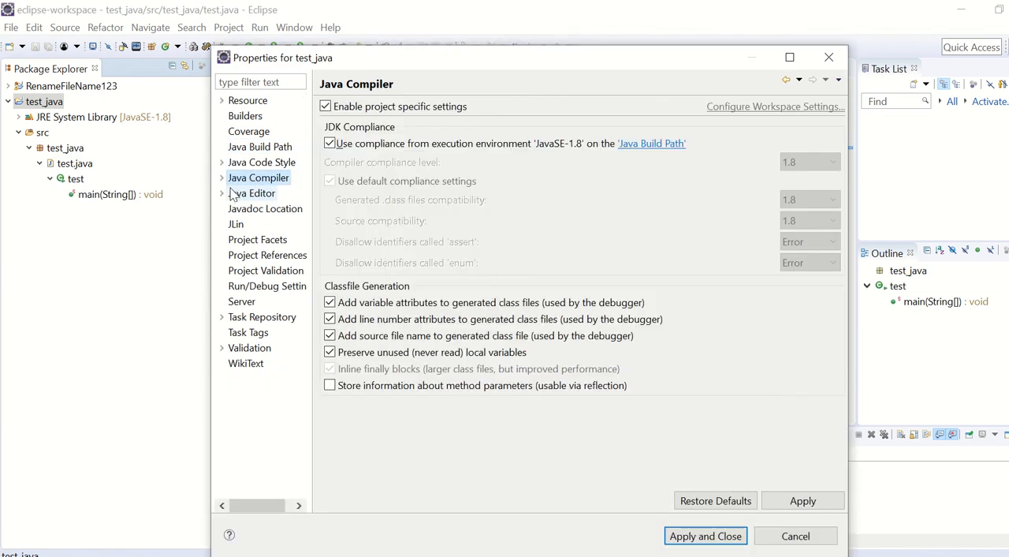
click(221, 178)
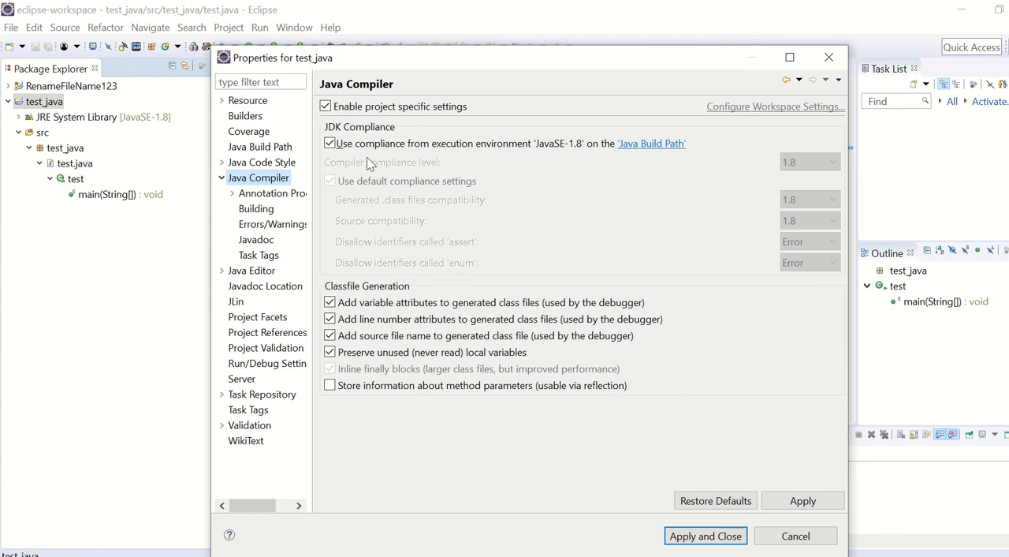
mouse_move(403, 160)
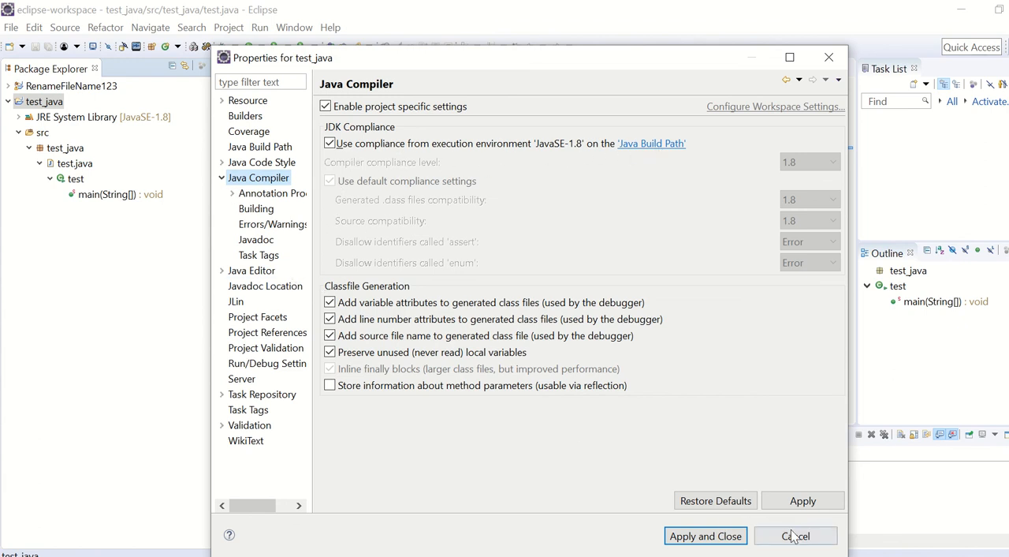
click(795, 535)
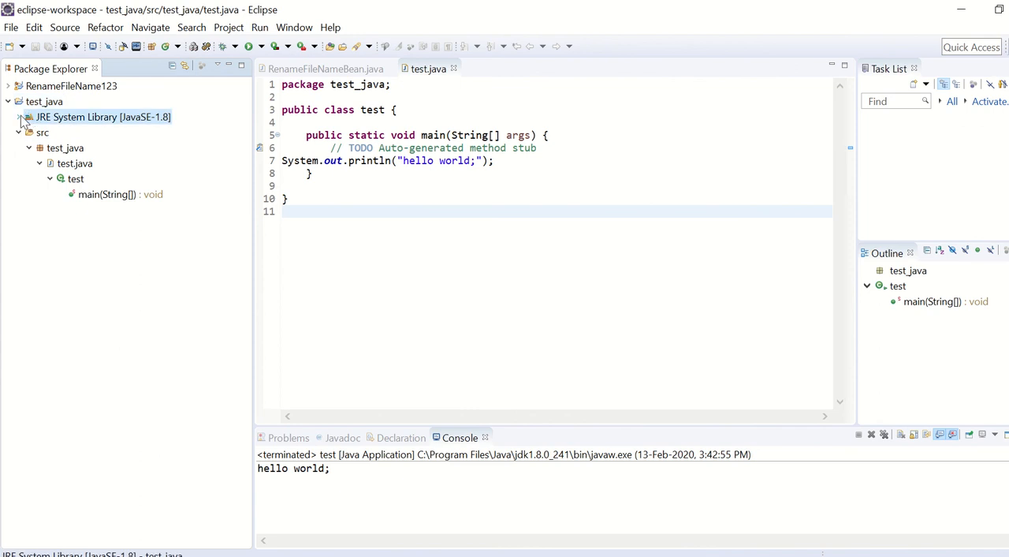
Show JRE System Library [JavaSE-1.8] properties with execution environment jre1.8.0_221.
right_click(102, 117)
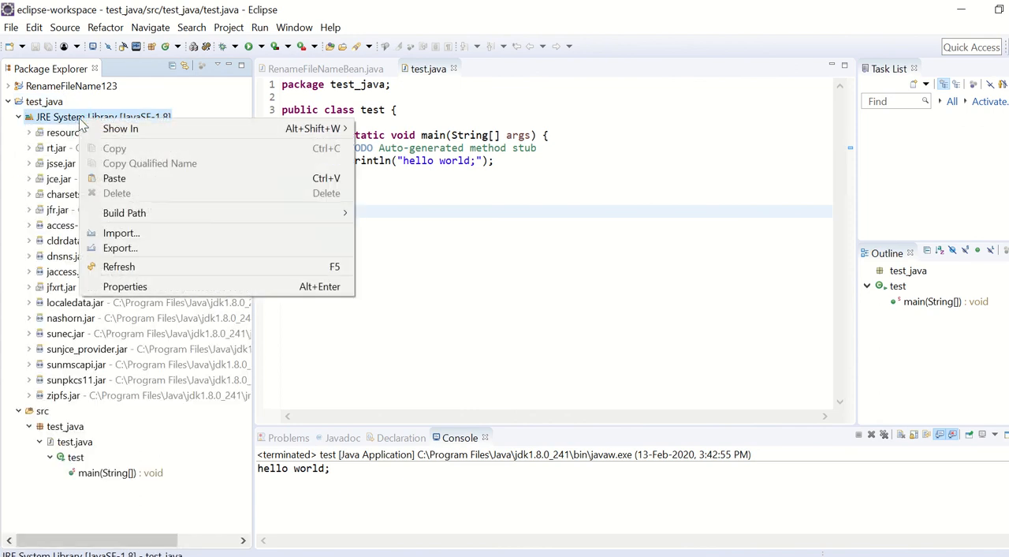
click(125, 286)
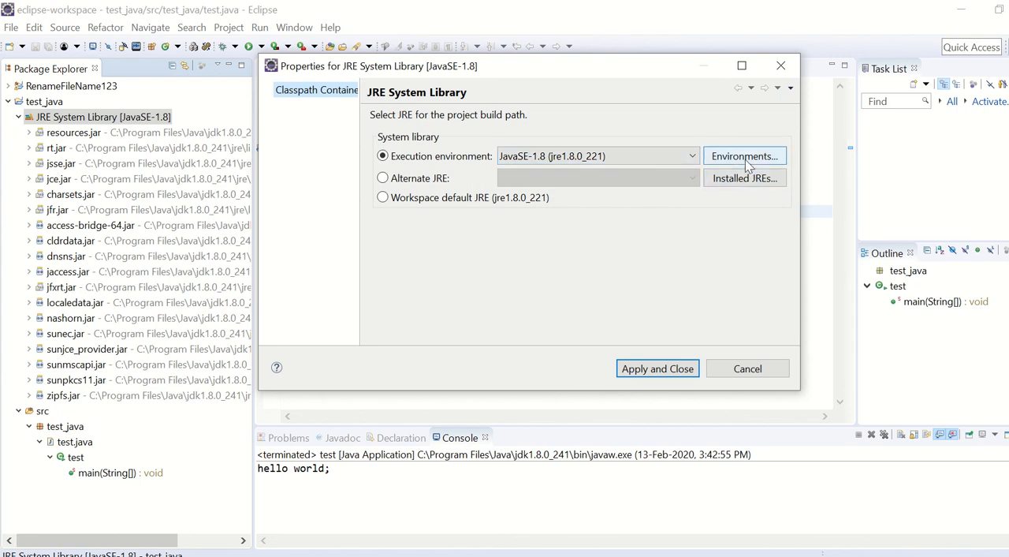
mouse_move(410, 211)
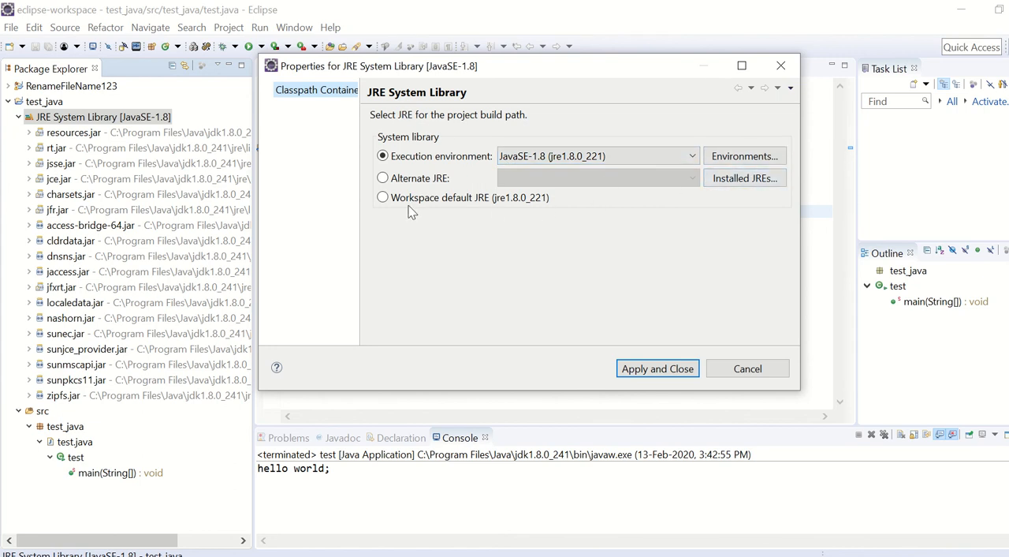
mouse_move(441, 213)
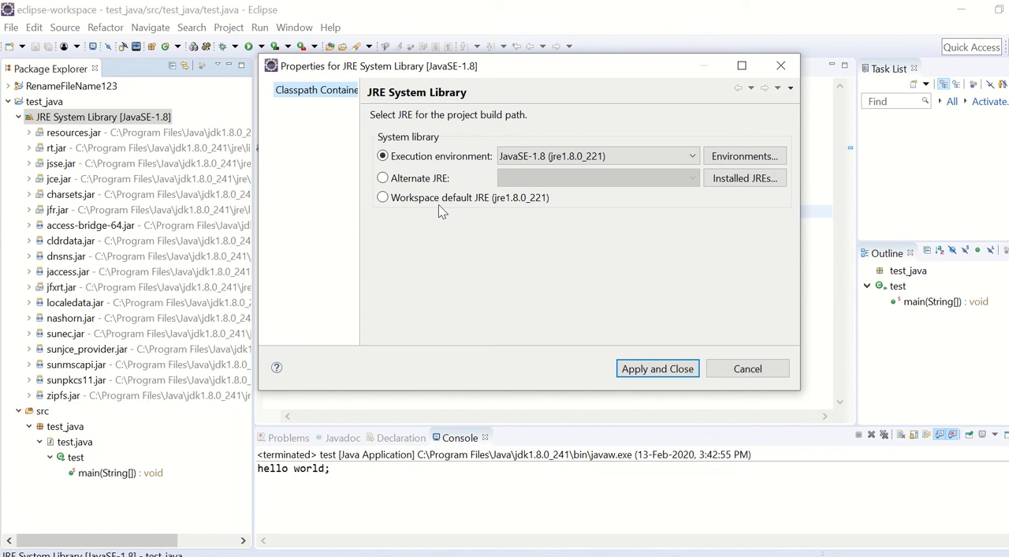
mouse_move(434, 212)
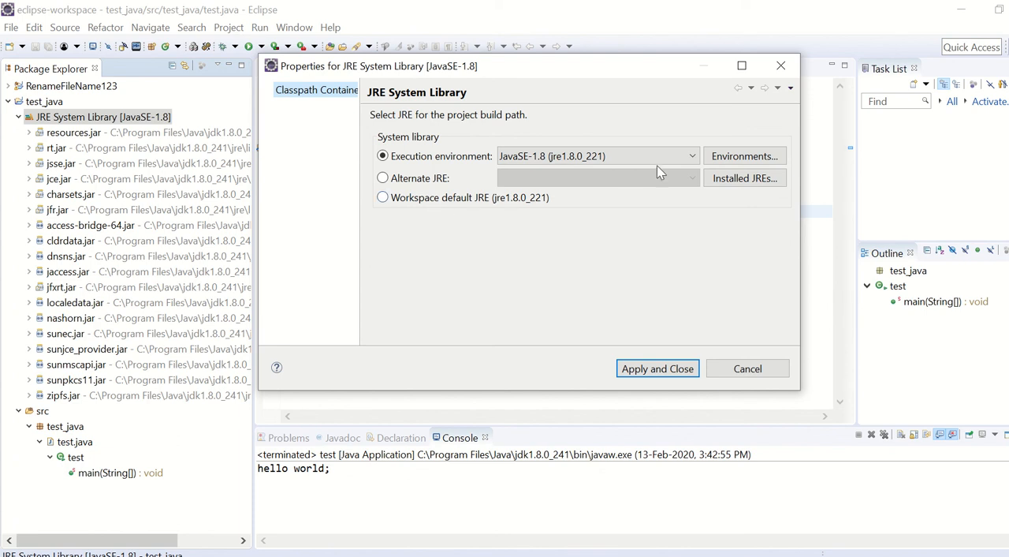
click(691, 155)
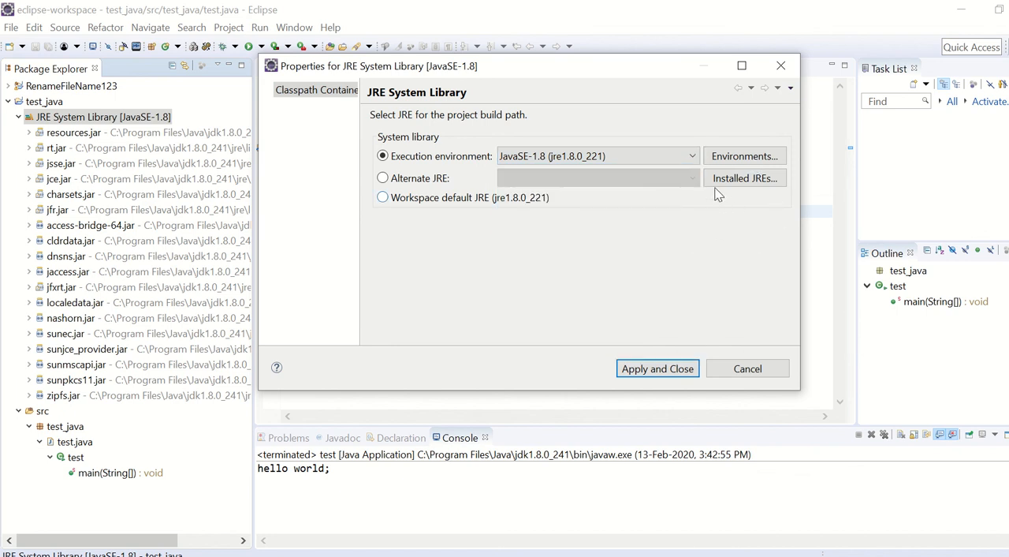
View the Execution Environments list, then cancel it and the JRE System Library properties.
click(743, 156)
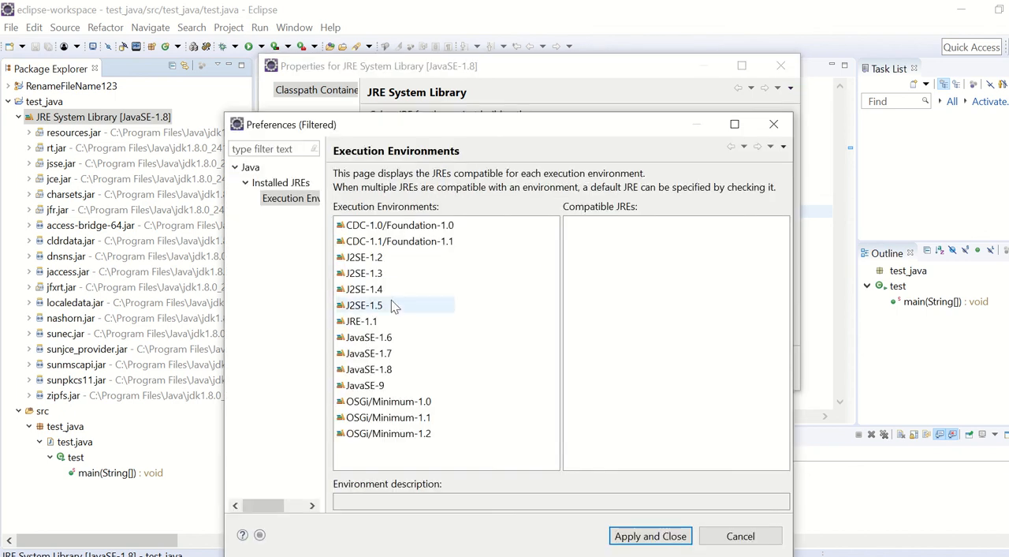
click(369, 336)
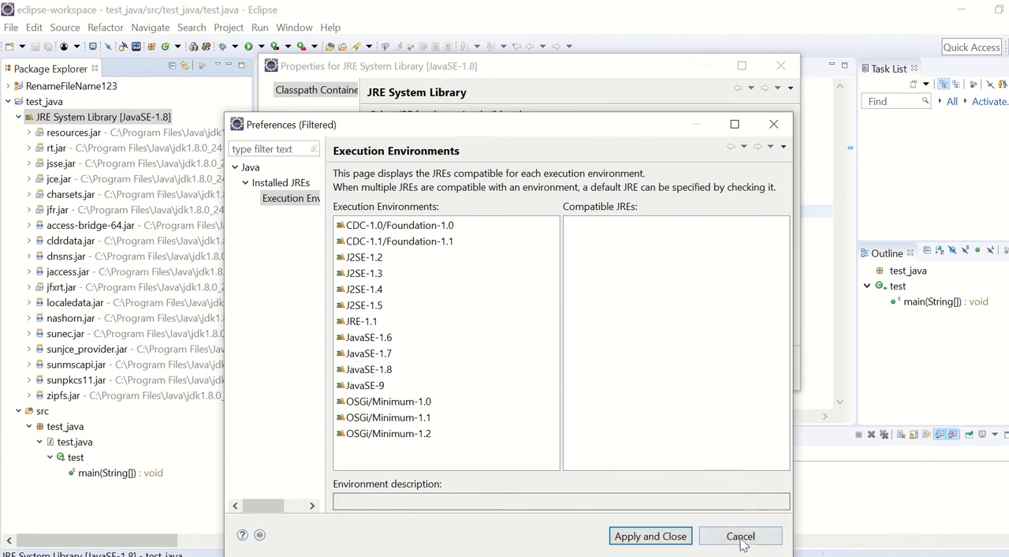
click(741, 535)
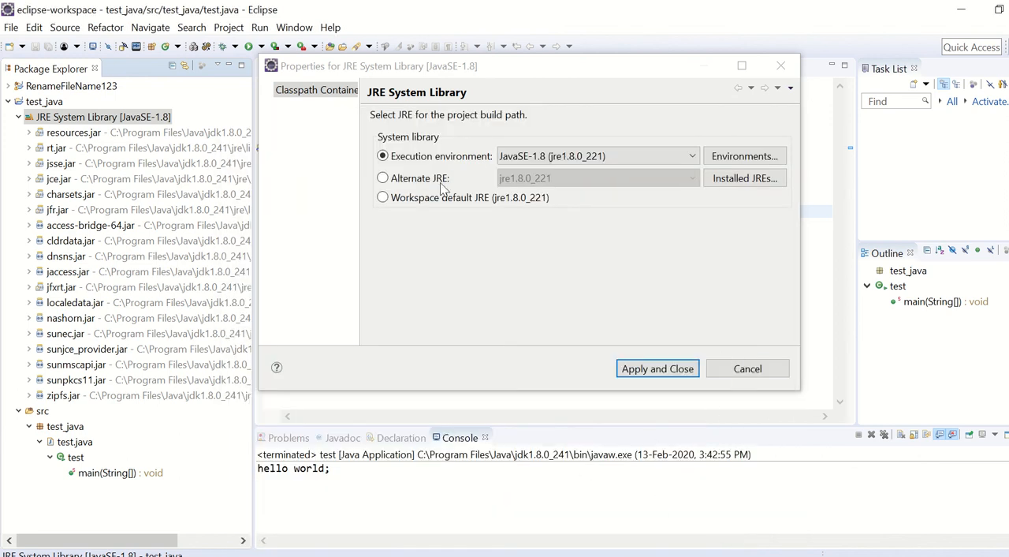
mouse_move(265, 161)
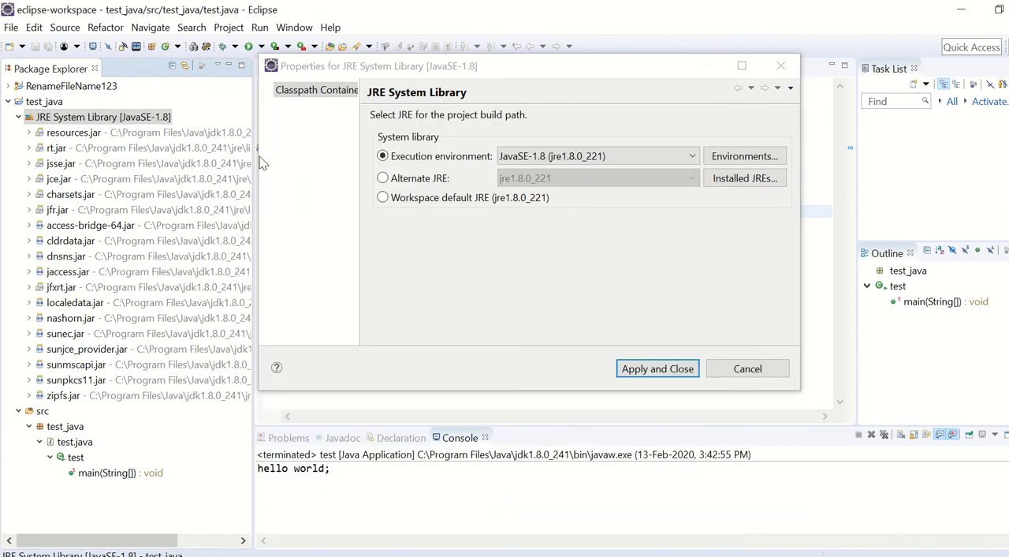
mouse_move(676, 301)
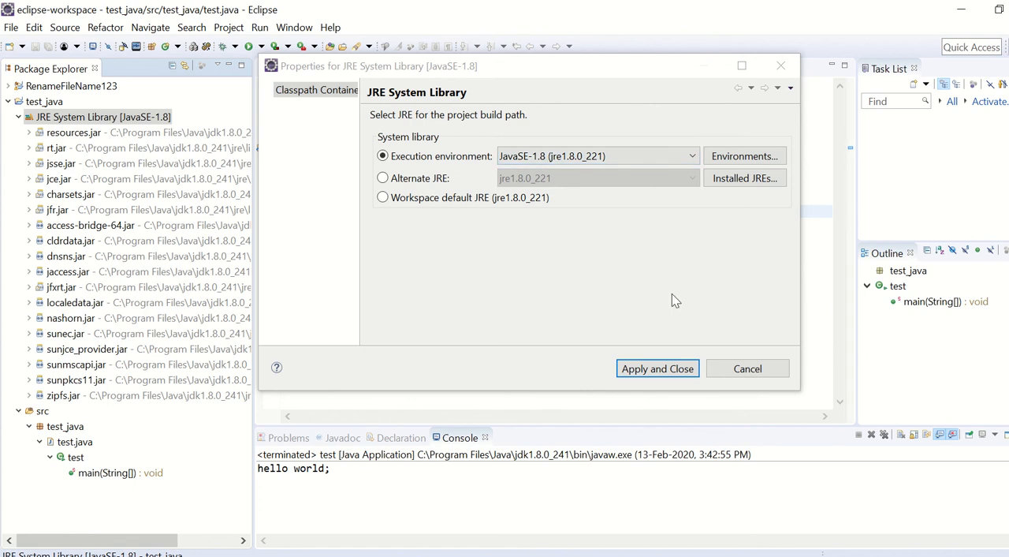
click(657, 368)
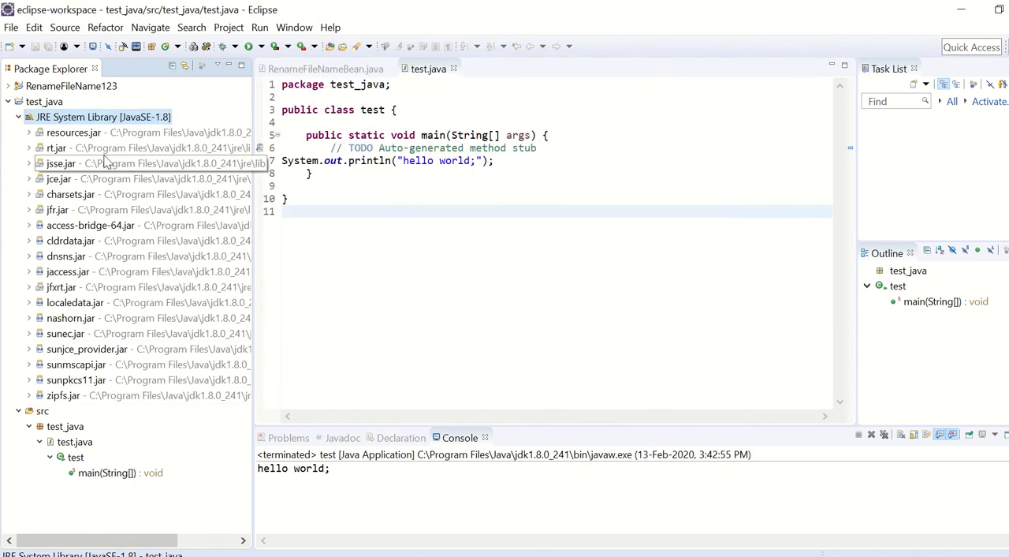
Reopen test_java Properties, switching between Java Compiler and Java Build Path, ending on Java Compiler.
right_click(59, 163)
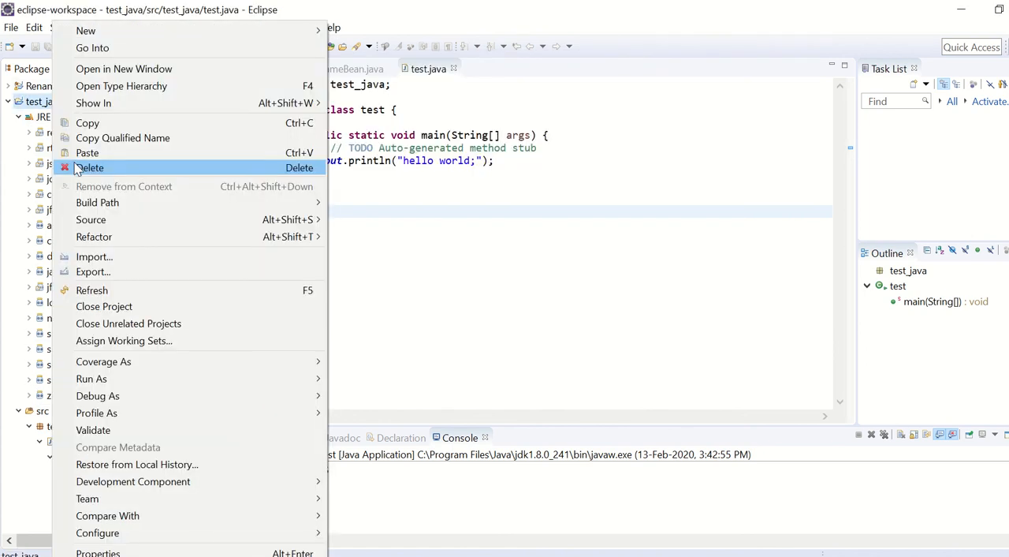
click(98, 552)
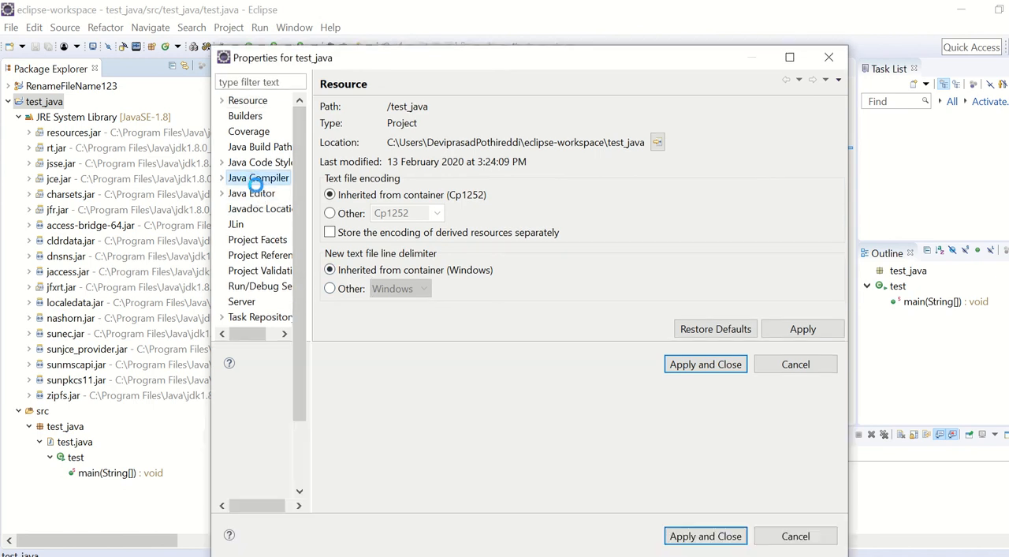
click(258, 178)
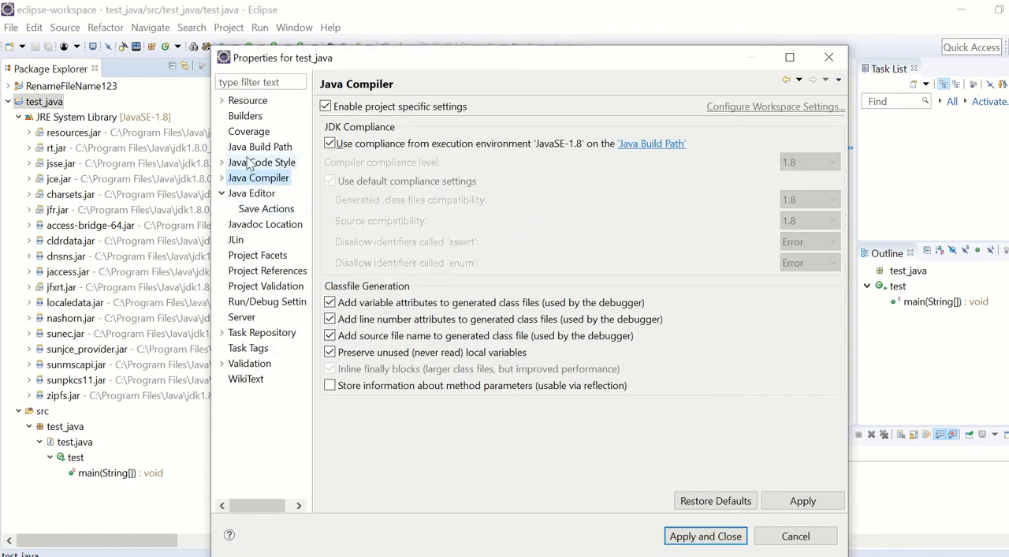
click(260, 147)
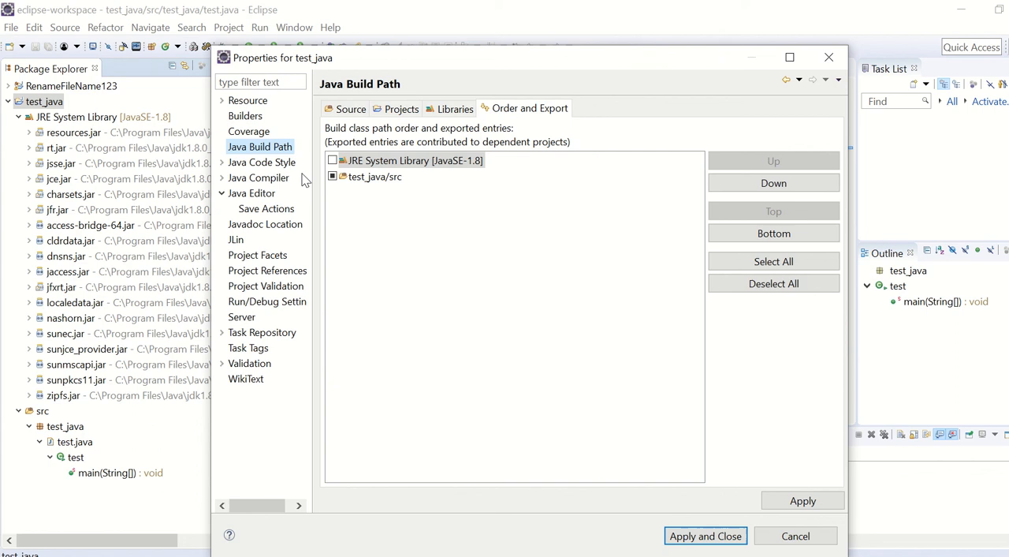
click(258, 177)
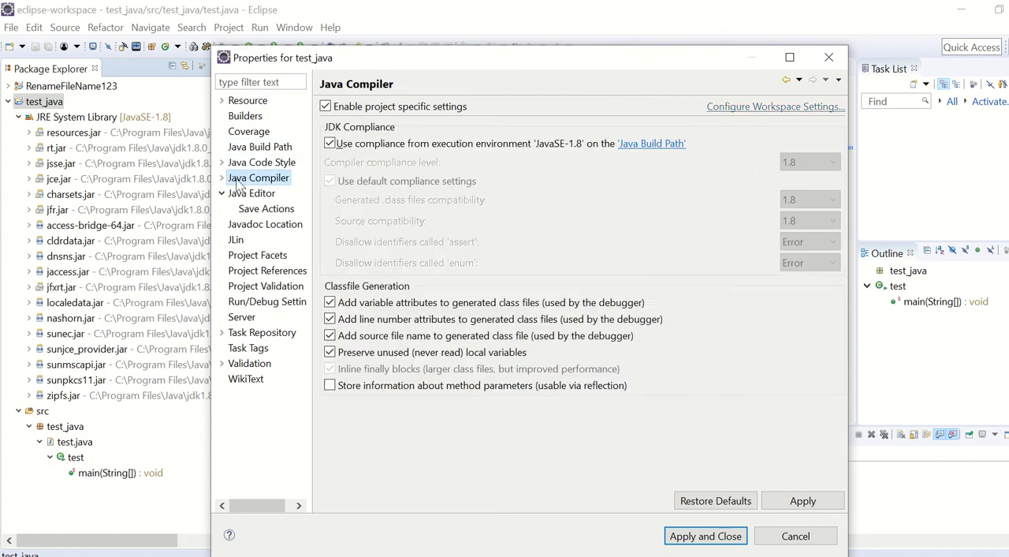